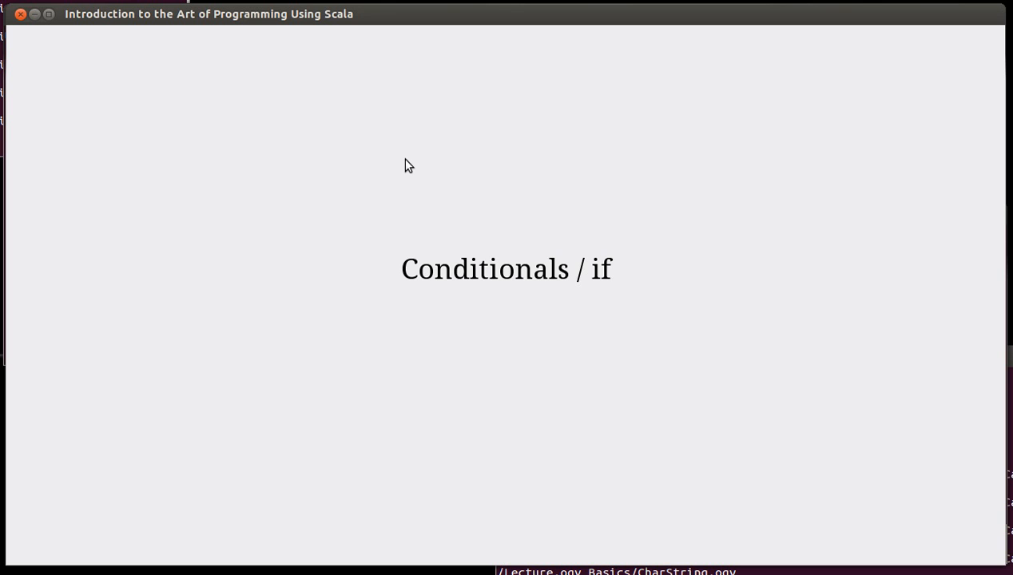
mouse_move(93, 80)
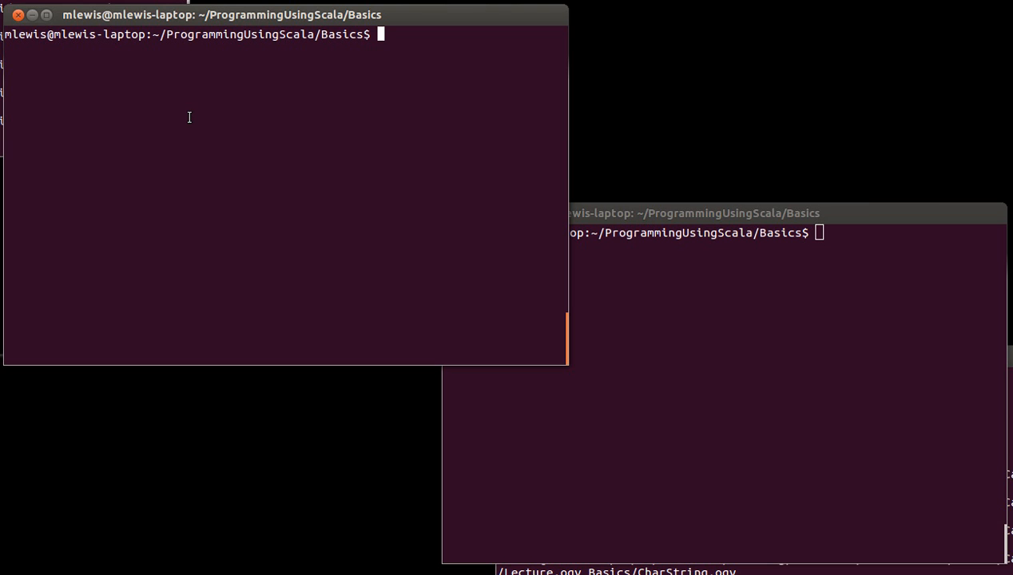
Start vi on a new file named Bouncer1.scala from the shell.
text(vi)
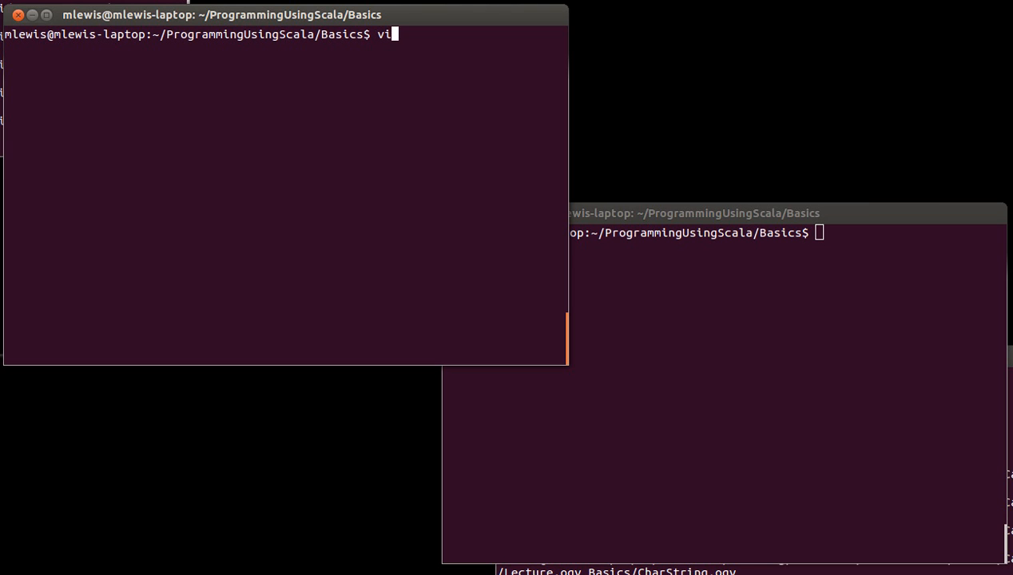
text(Bouncer1.scala)
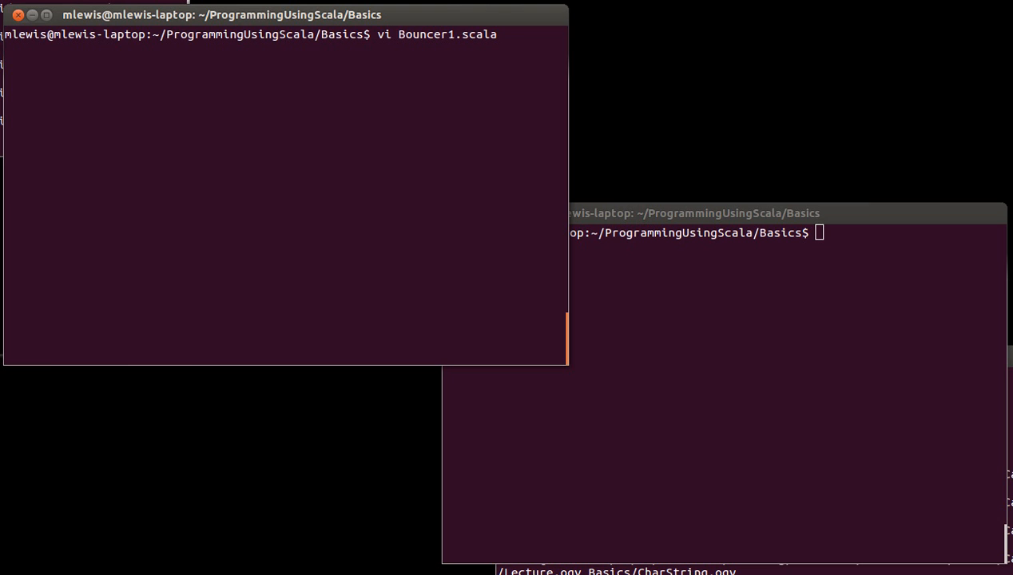
key(Return)
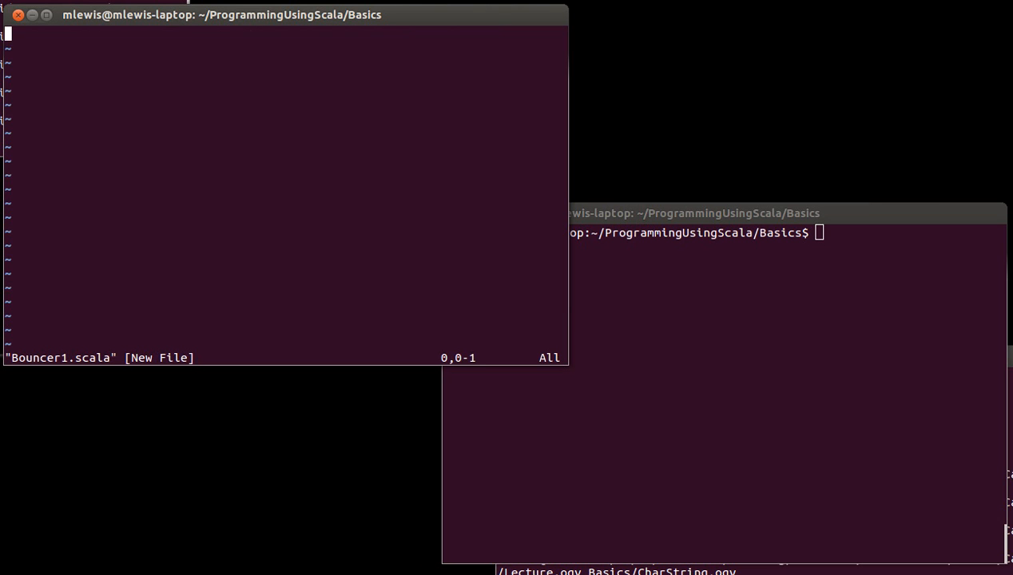
Write println("How old are you?") and val age = readInt into the file.
key(i)
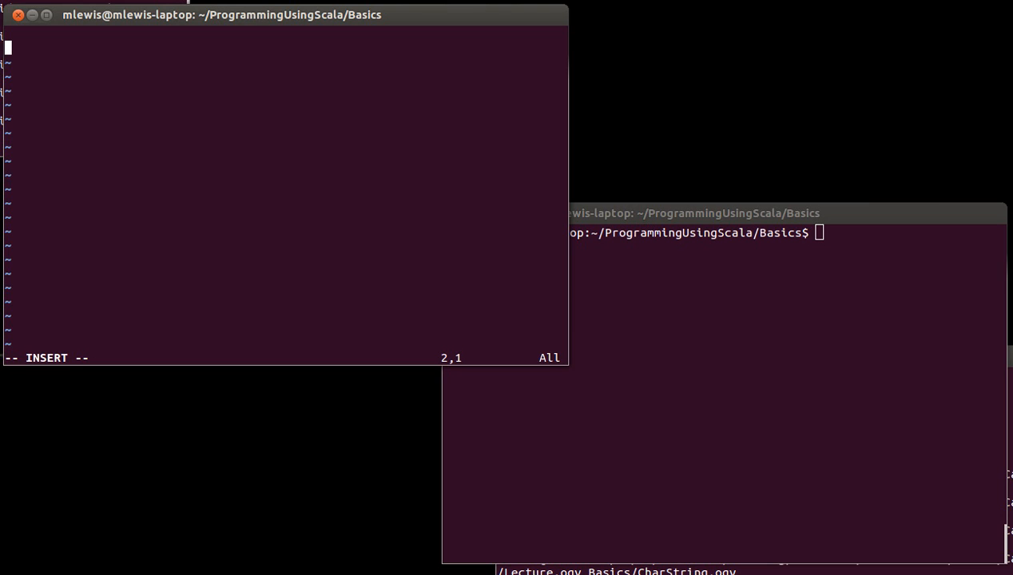
text(val age = read)
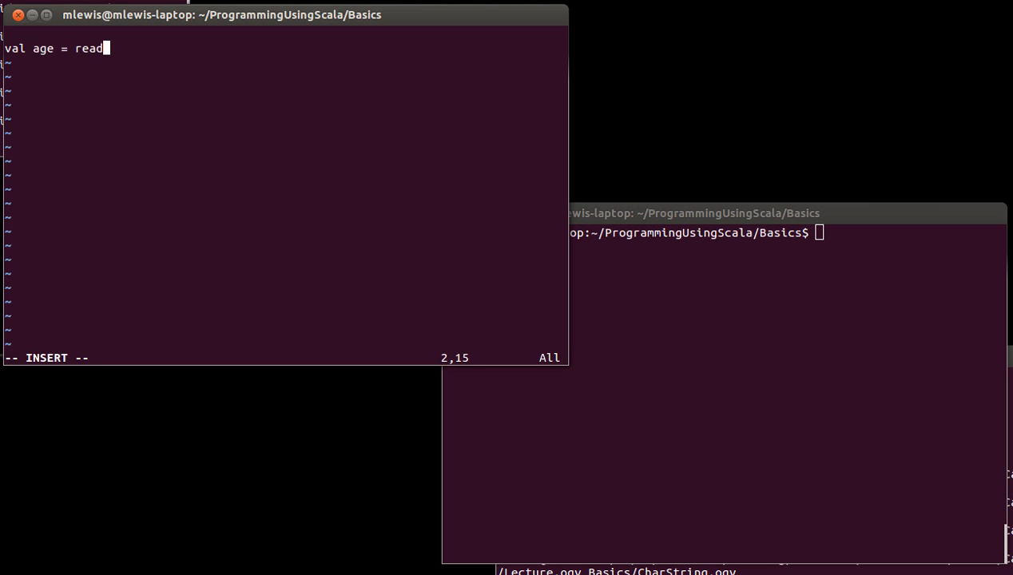
text(Int)
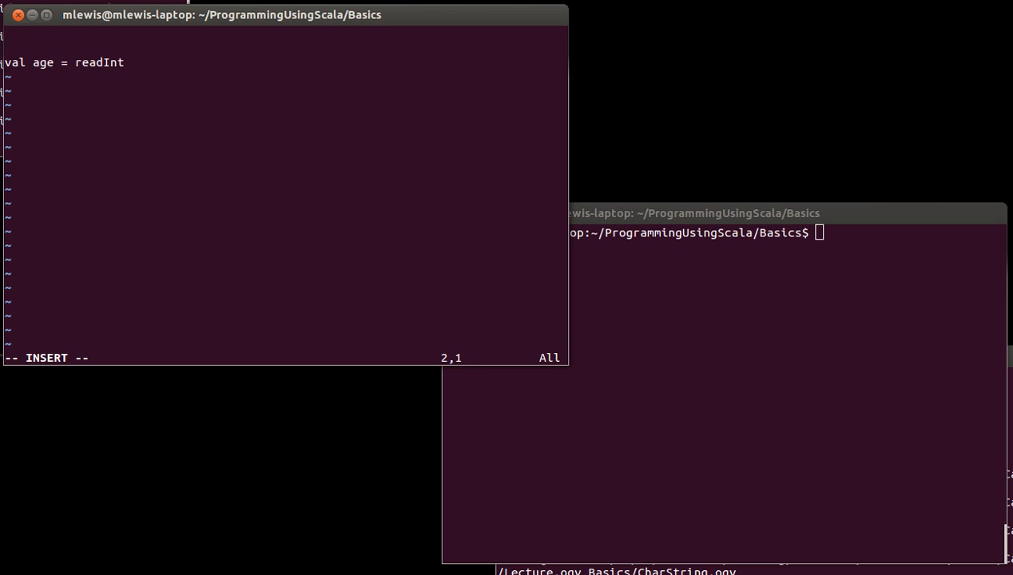
text(println)
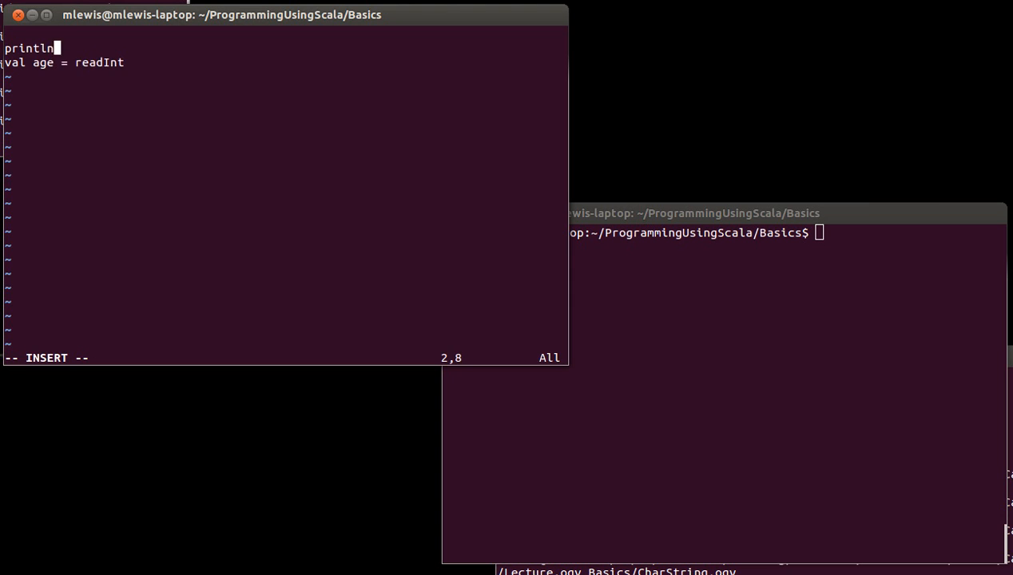
text(("How old)
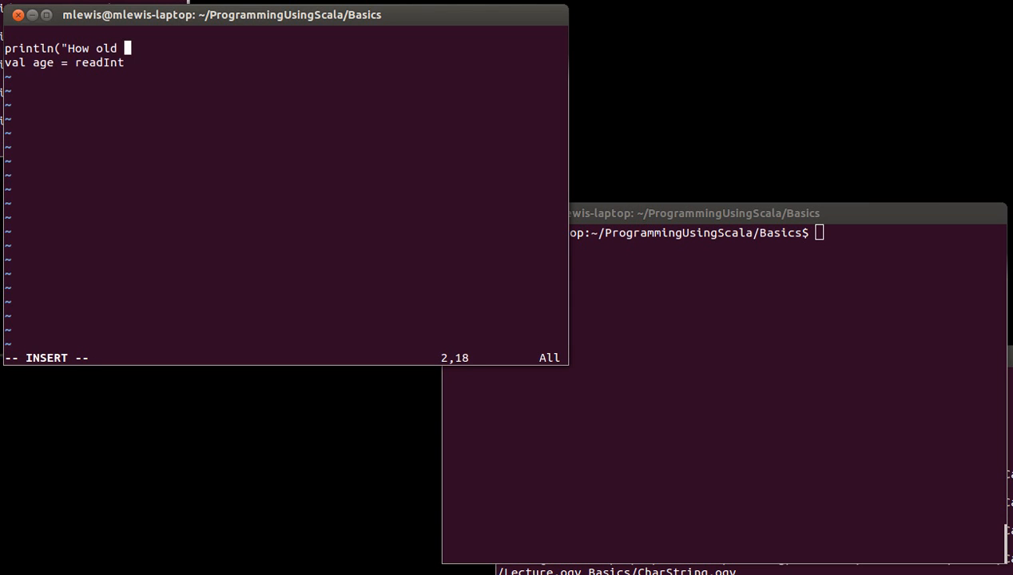
text(are you?)
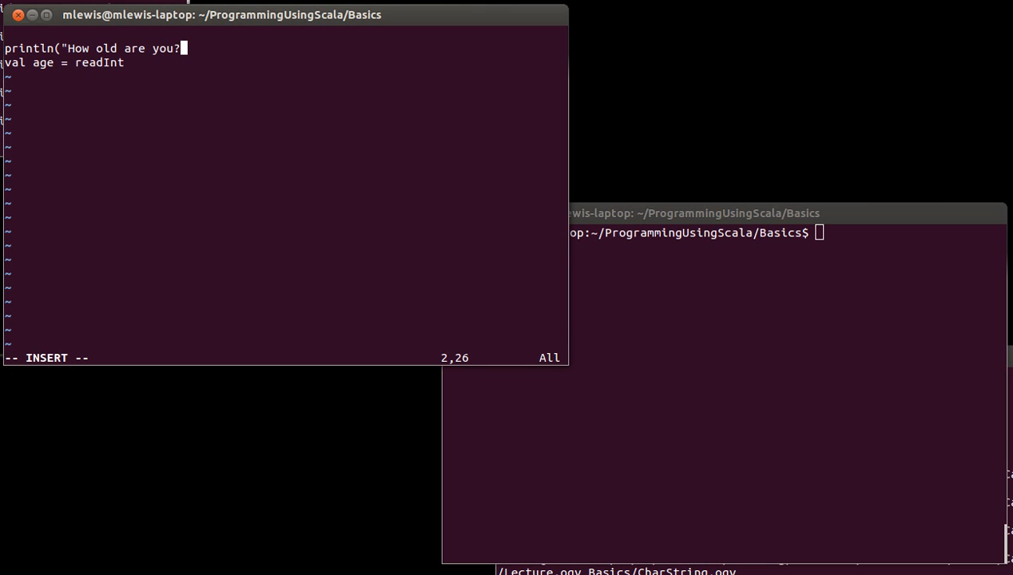
text())
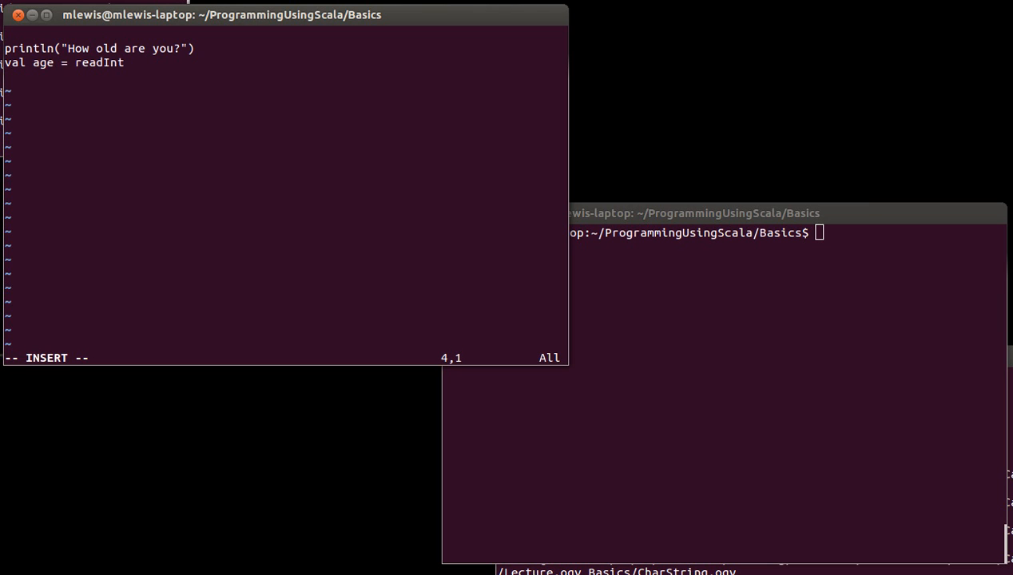
key(Down)
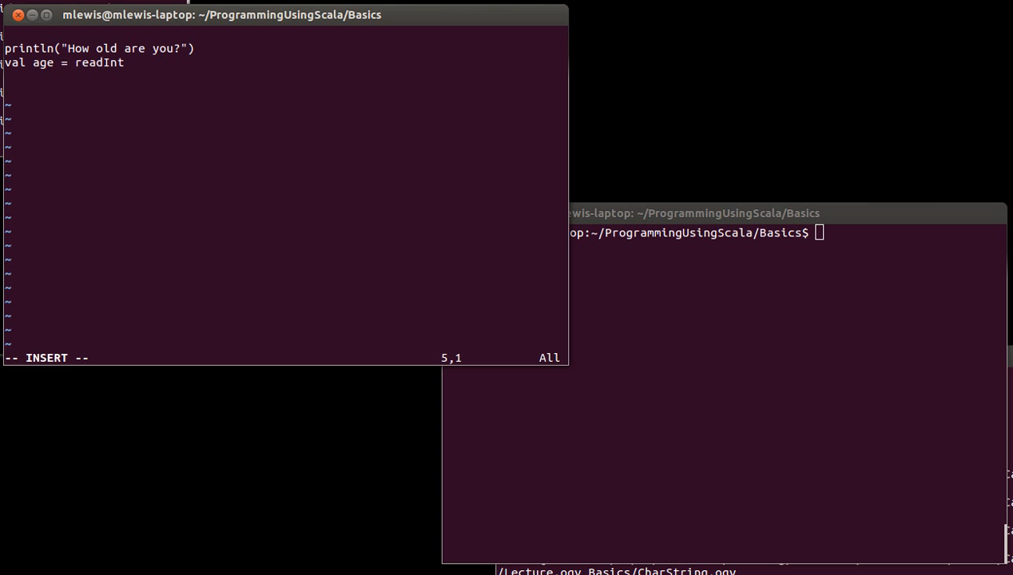
text(print)
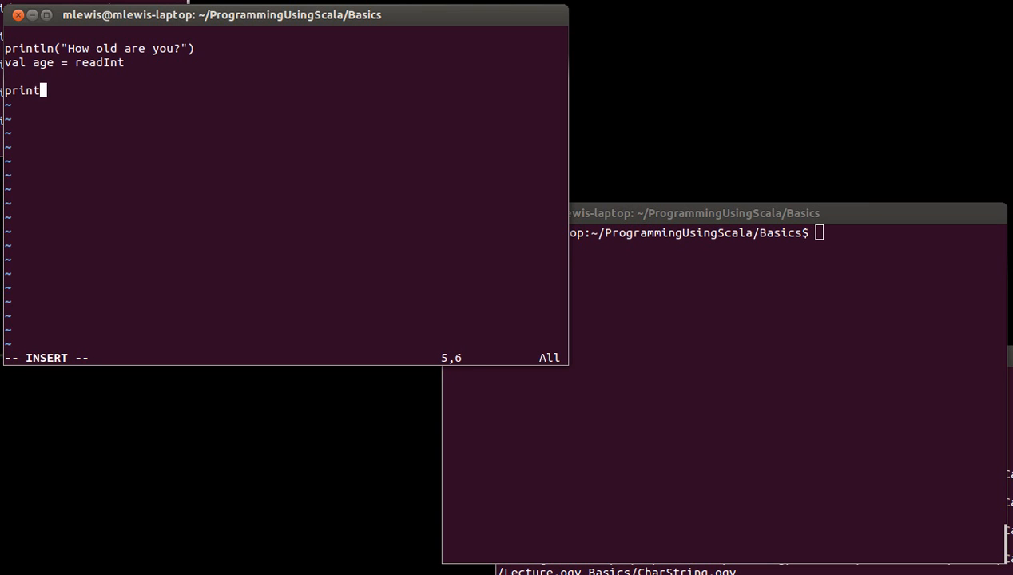
text(ln)
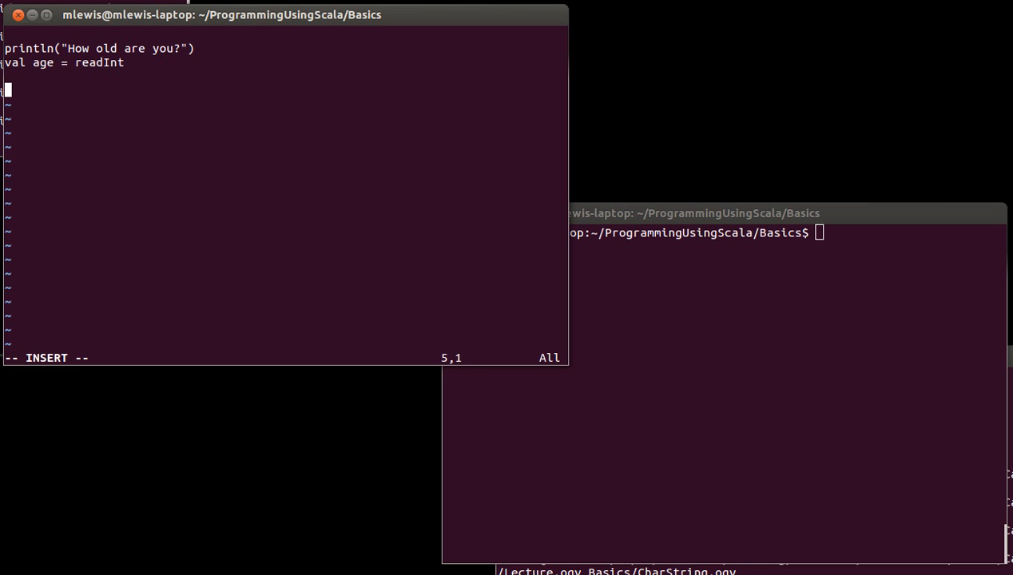
key(Up)
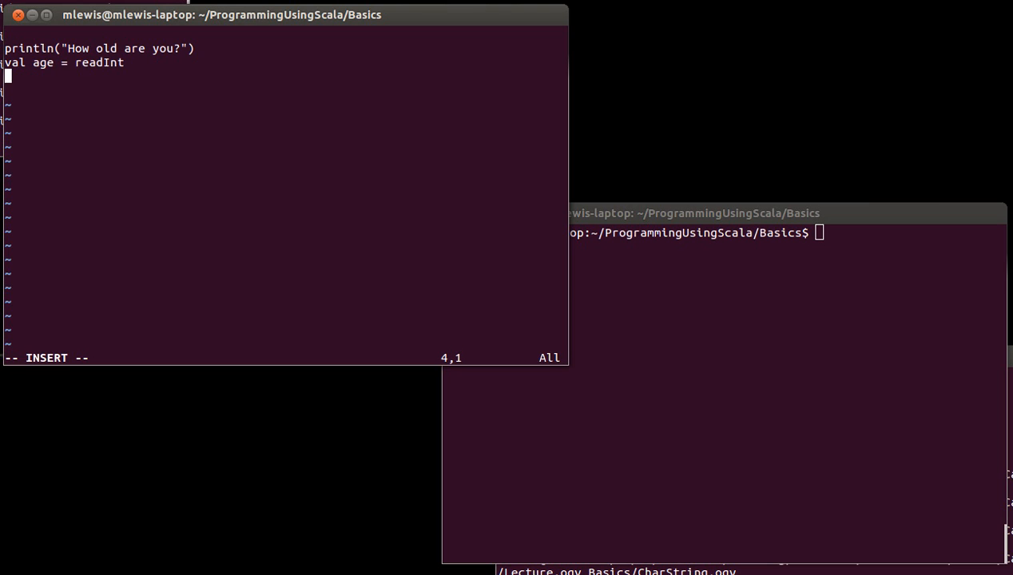
text(var)
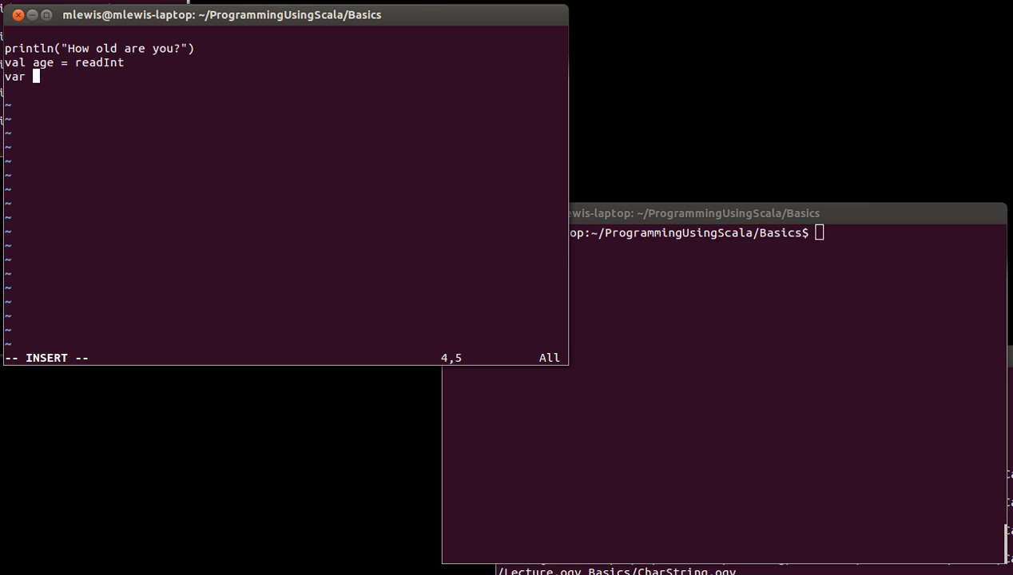
Declare var response = "" and add println(response) after a blank line.
text(response =)
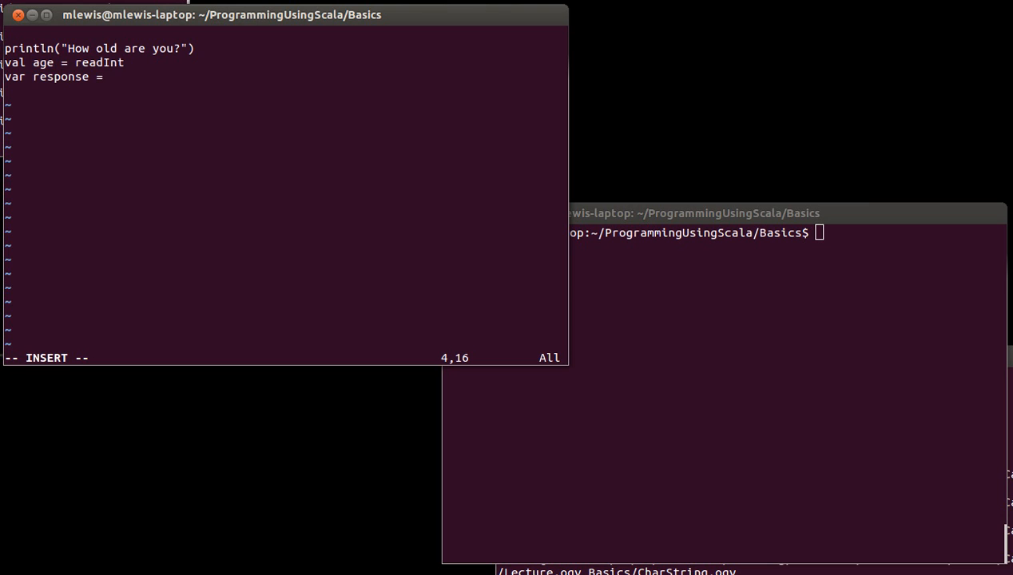
text("")
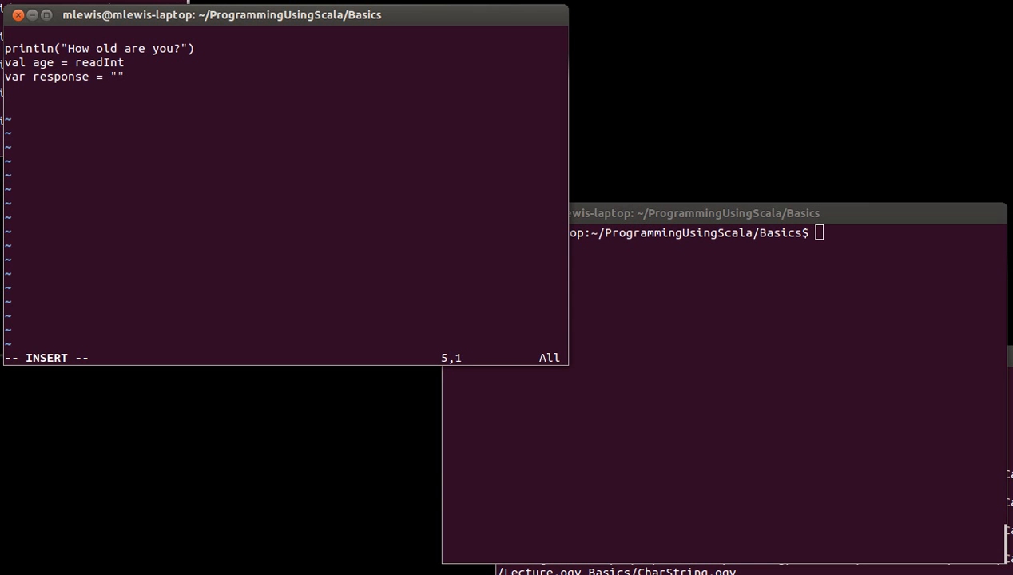
text(prin)
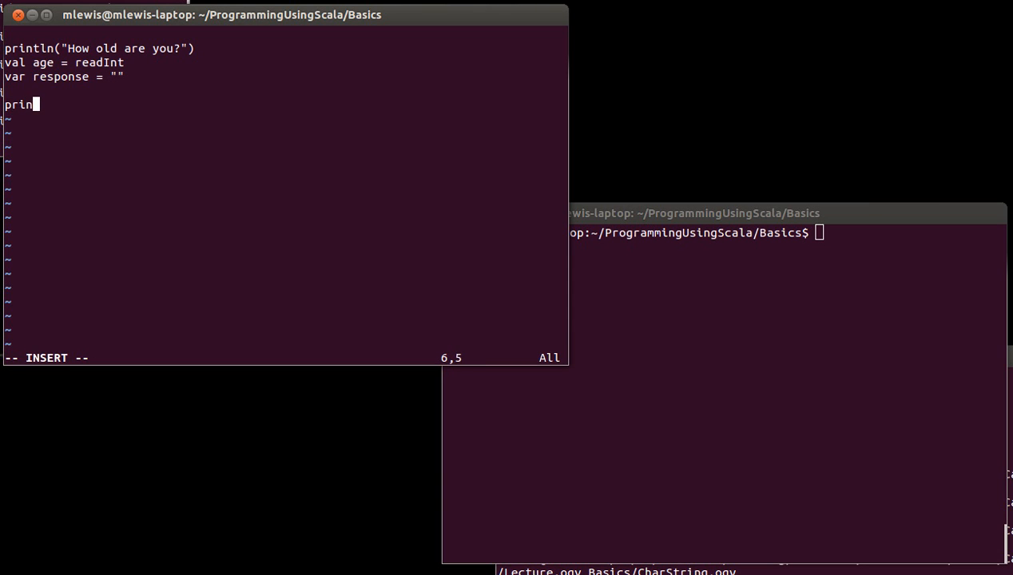
text(tln(res)
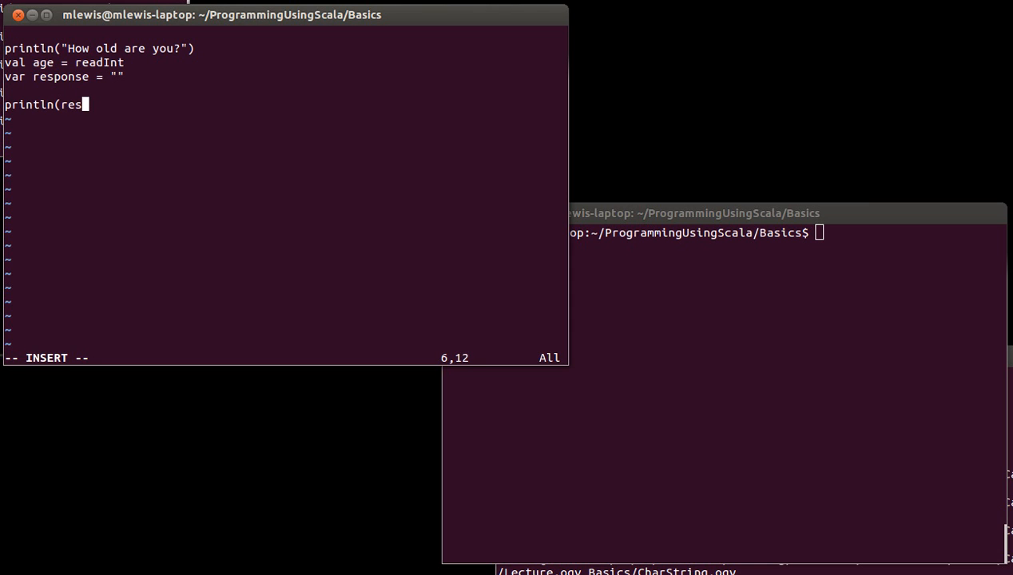
text(ponse))
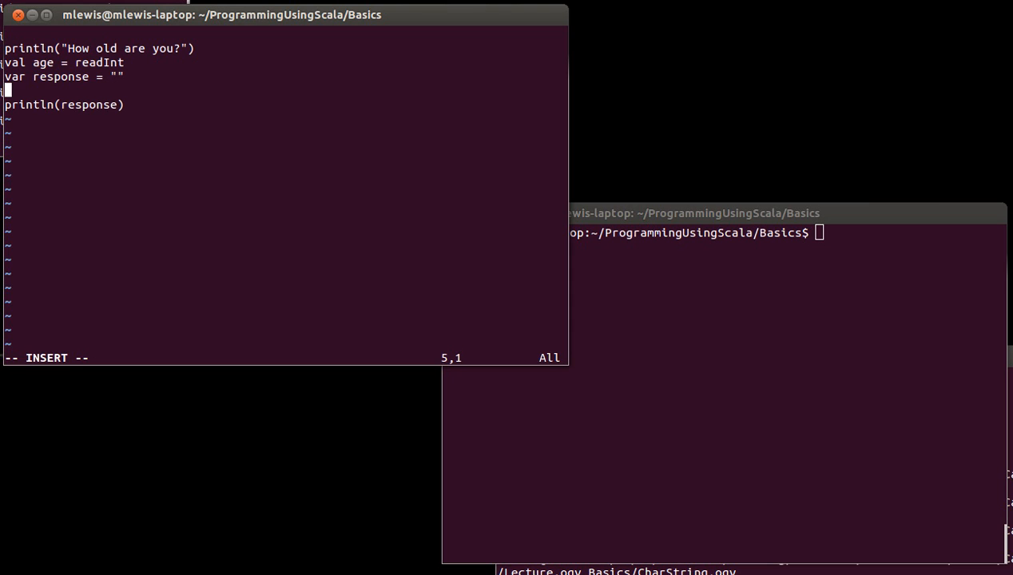
Write the condition if(age<21), replacing a placeholder word with age<21.
text(if)
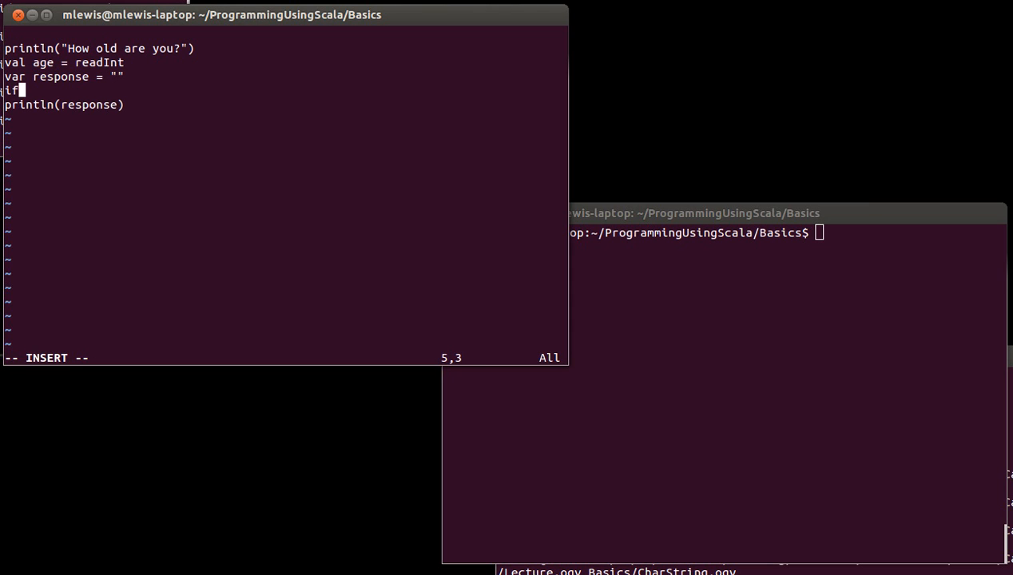
text(()
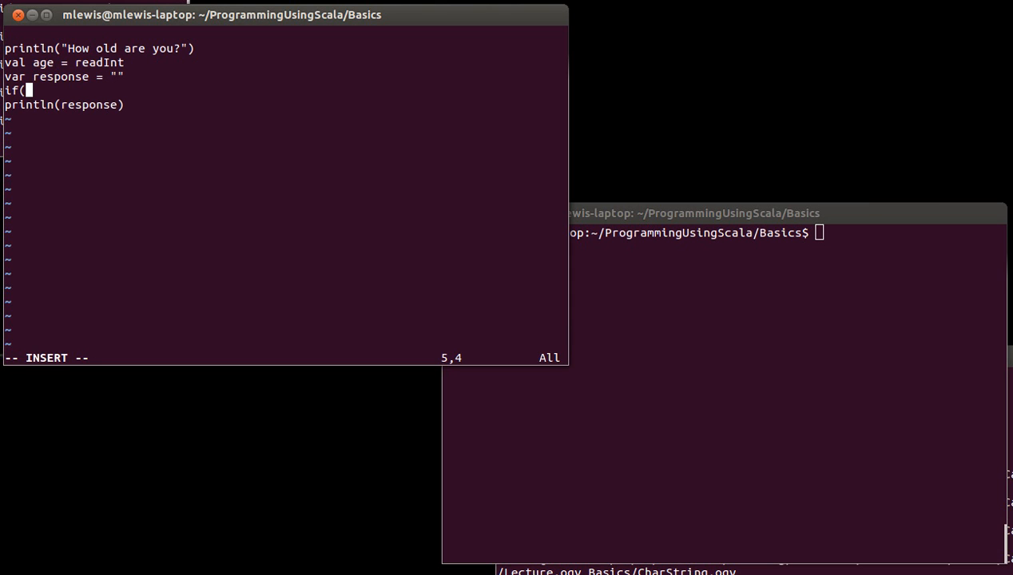
text(condition)
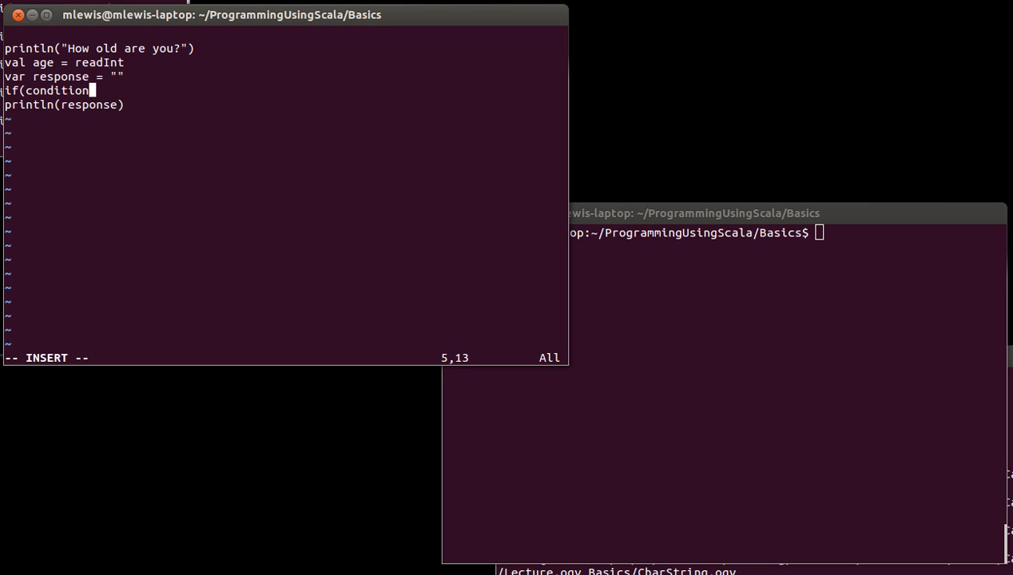
text())
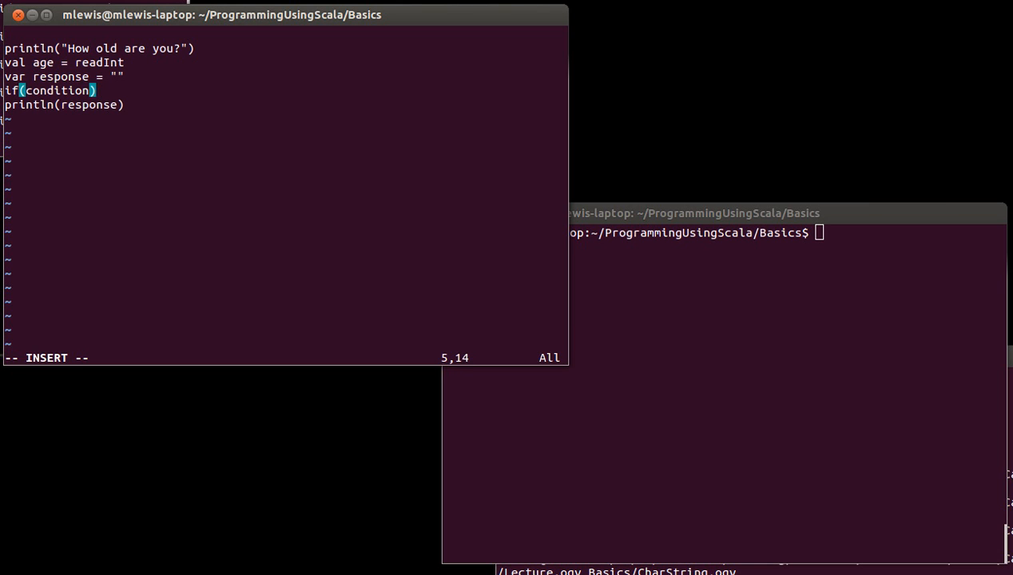
key(BackSpace)
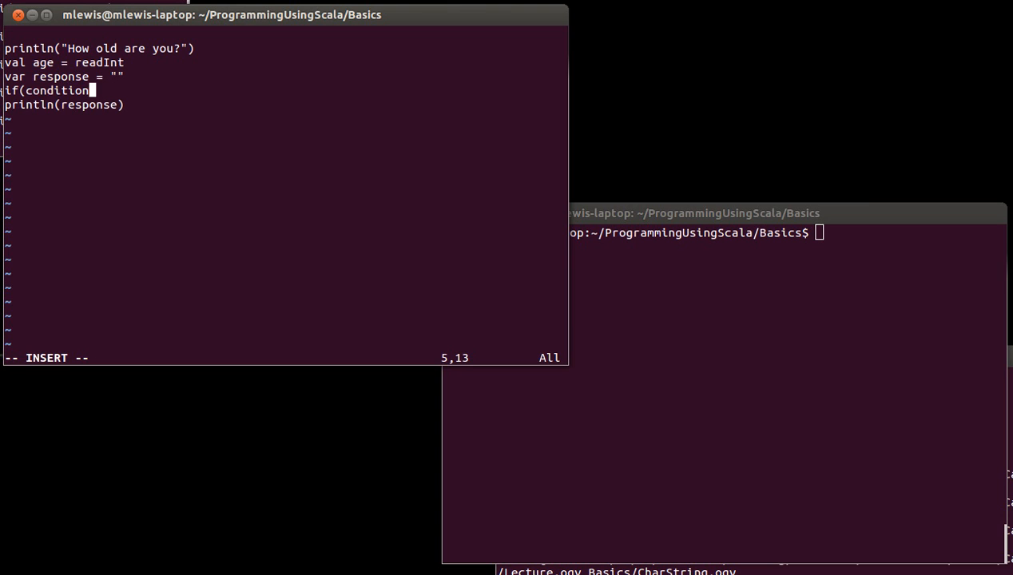
key(BackSpace)
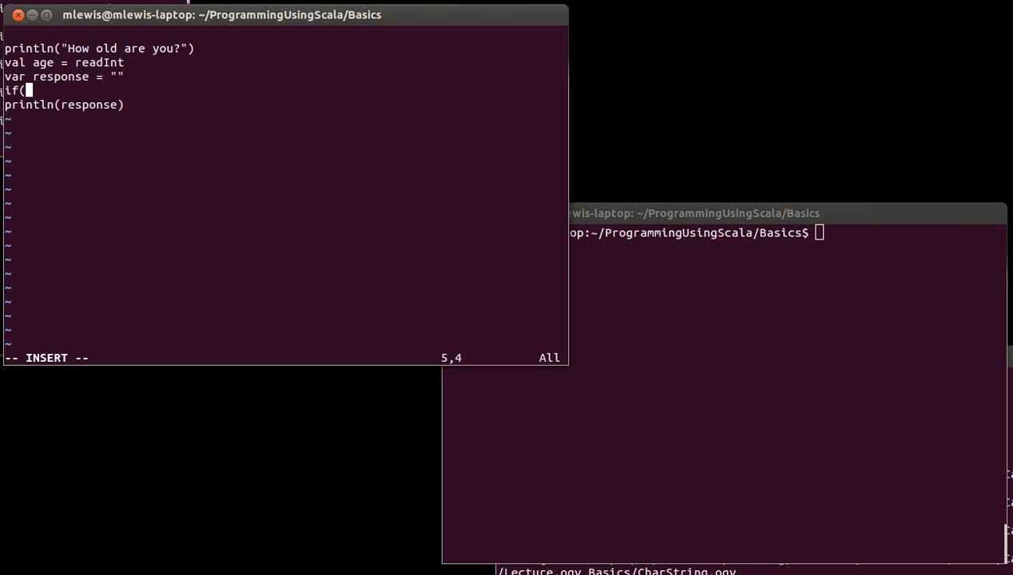
text(age)
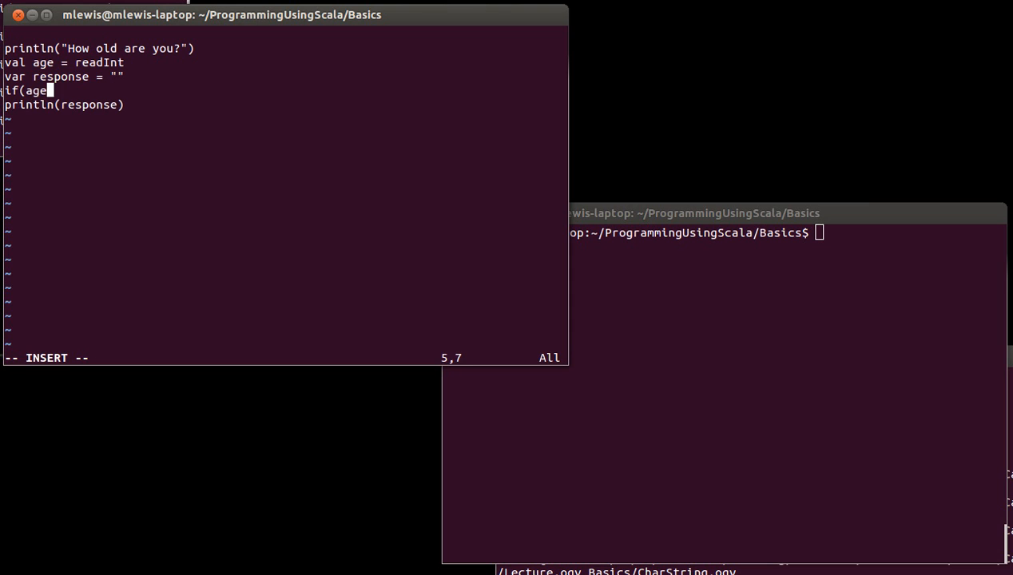
text(<21) response)
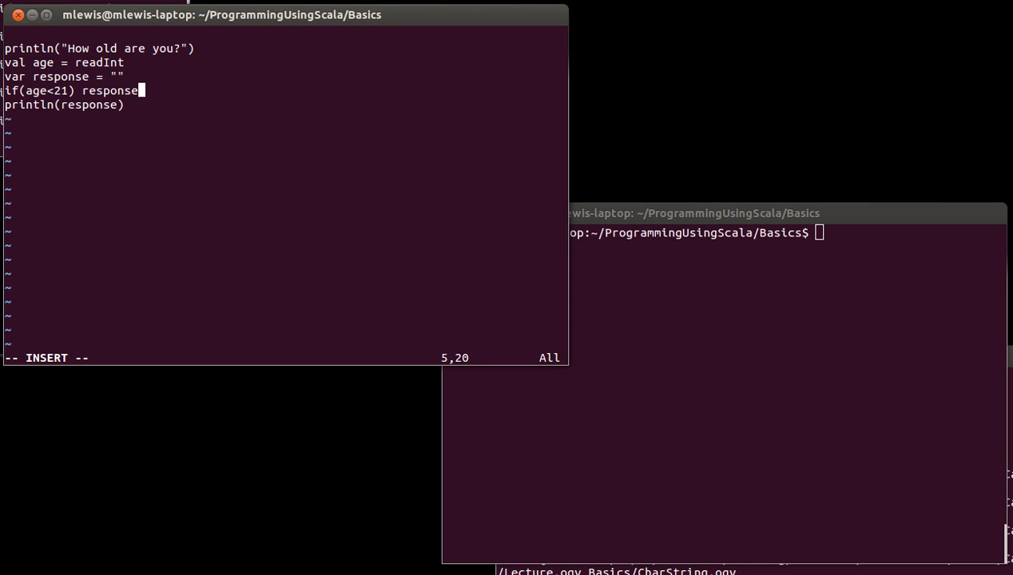
Assign "Get lost!" in the if branch and "Come on in" in an else branch.
text(=)
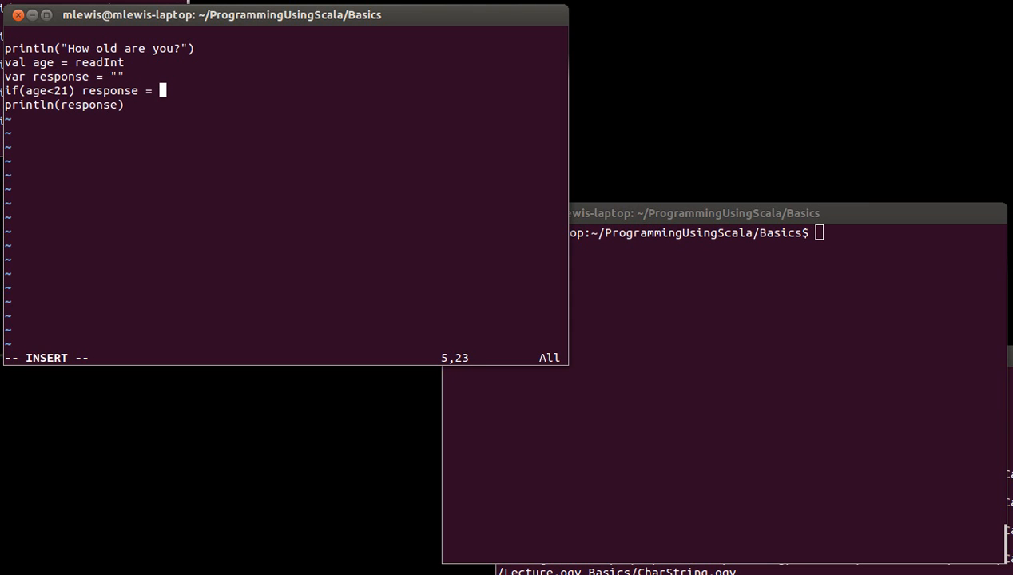
text("Come on)
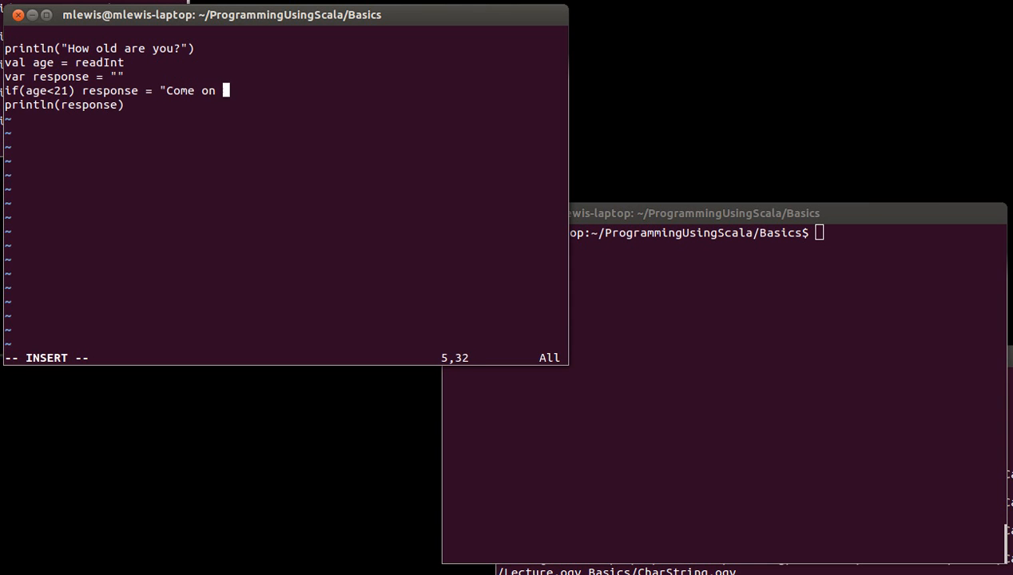
text(in.")
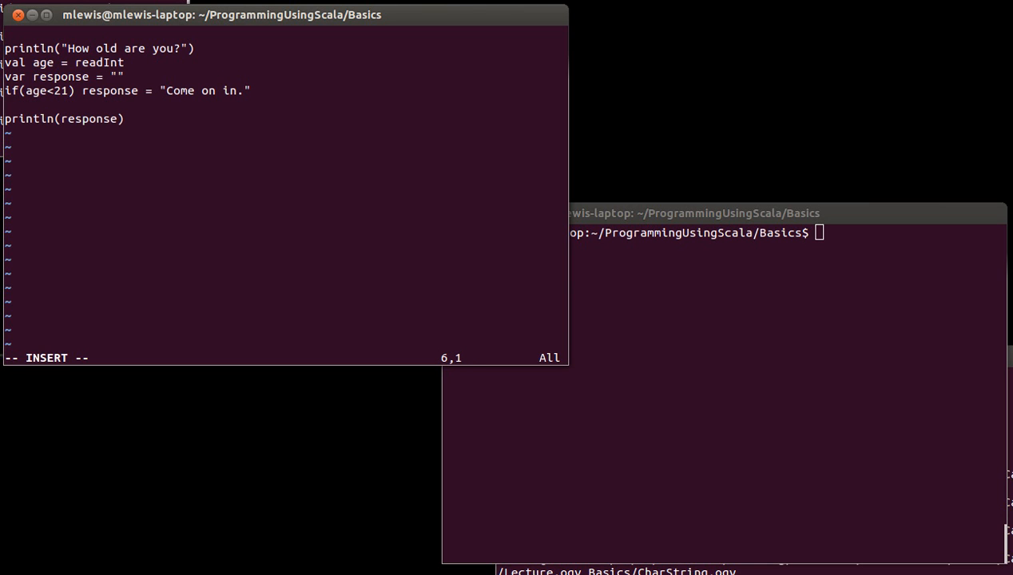
text(else)
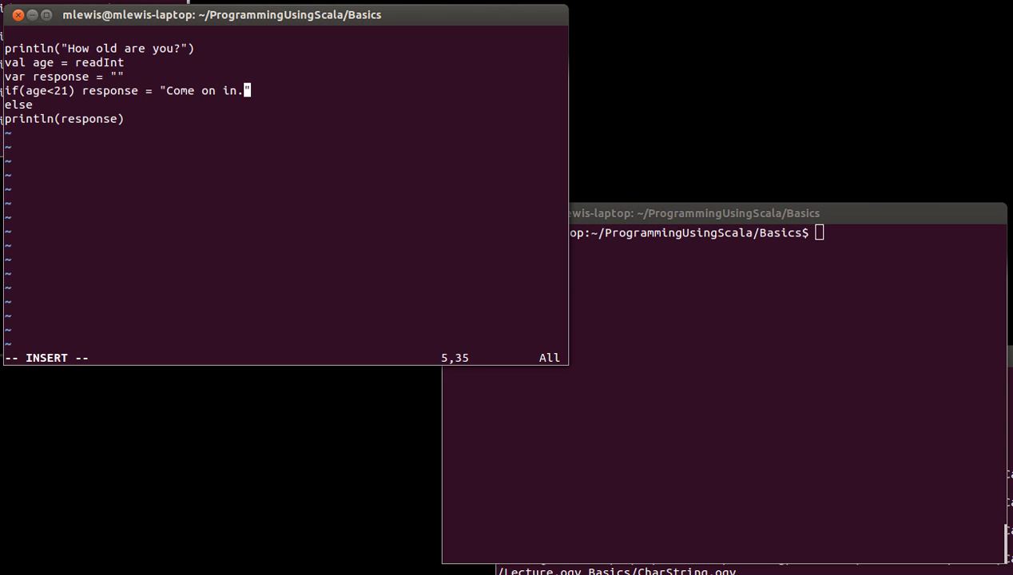
key(BackSpace)
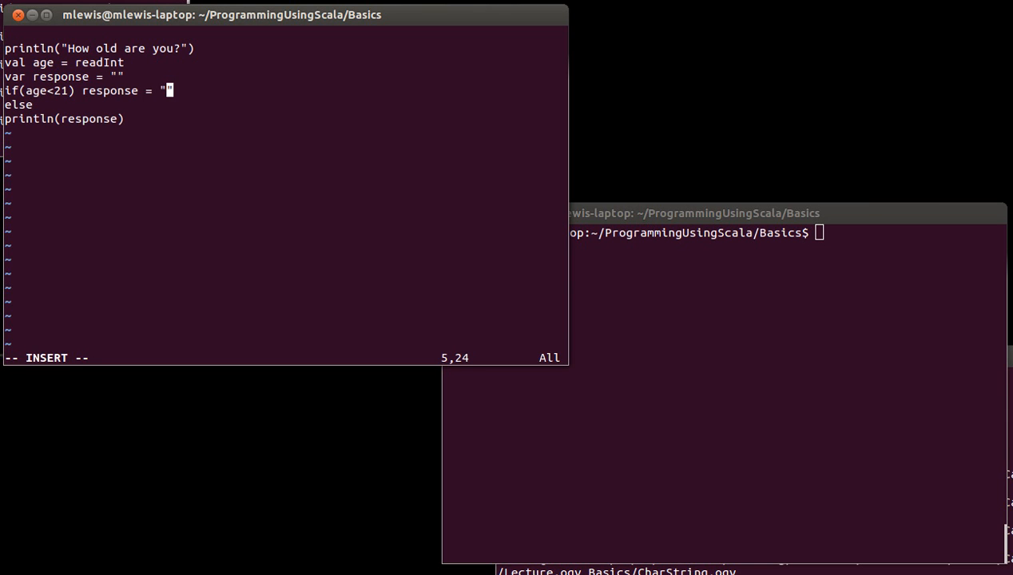
text(Beatit)
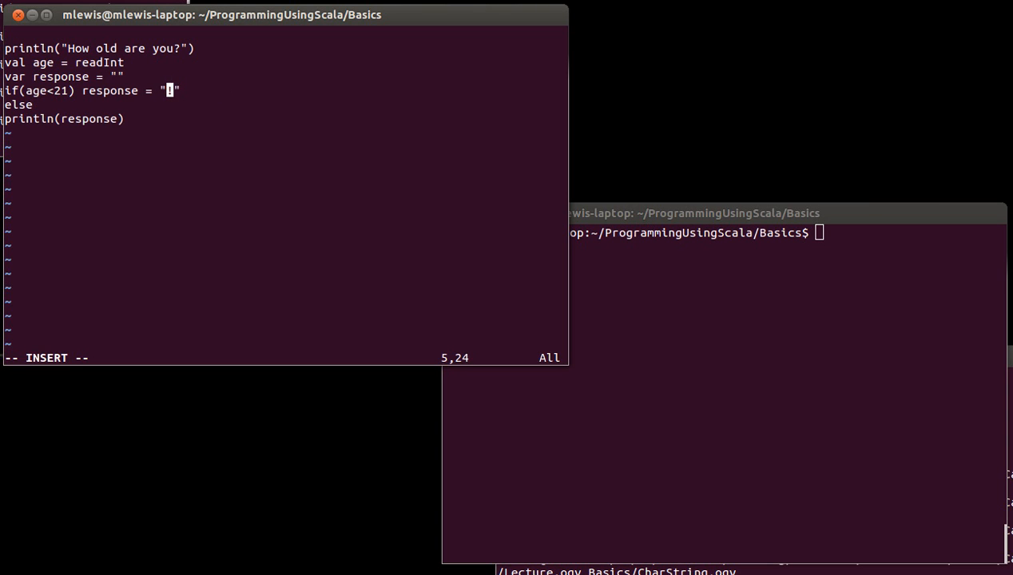
text(Get lost!)
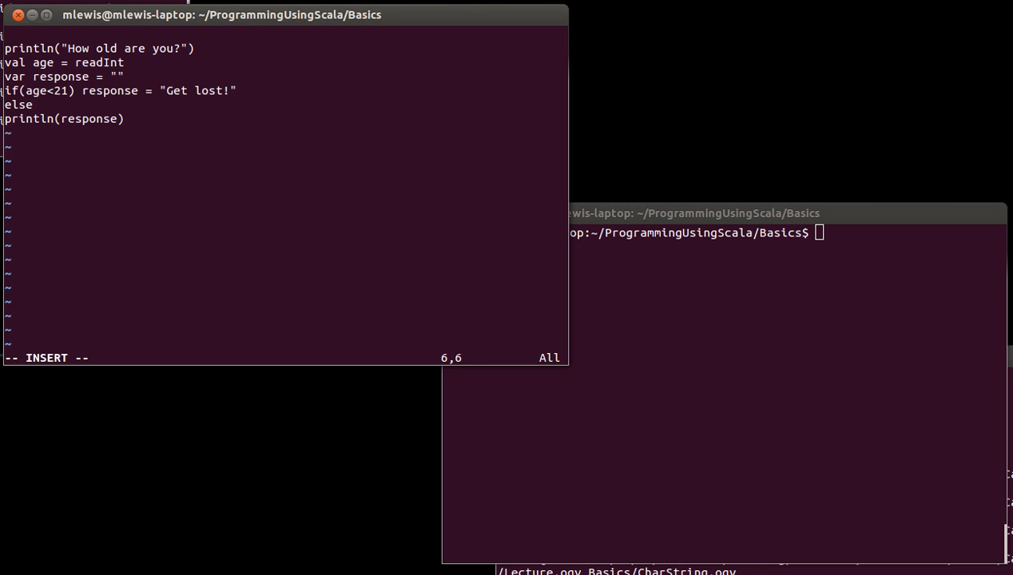
text(response = ")
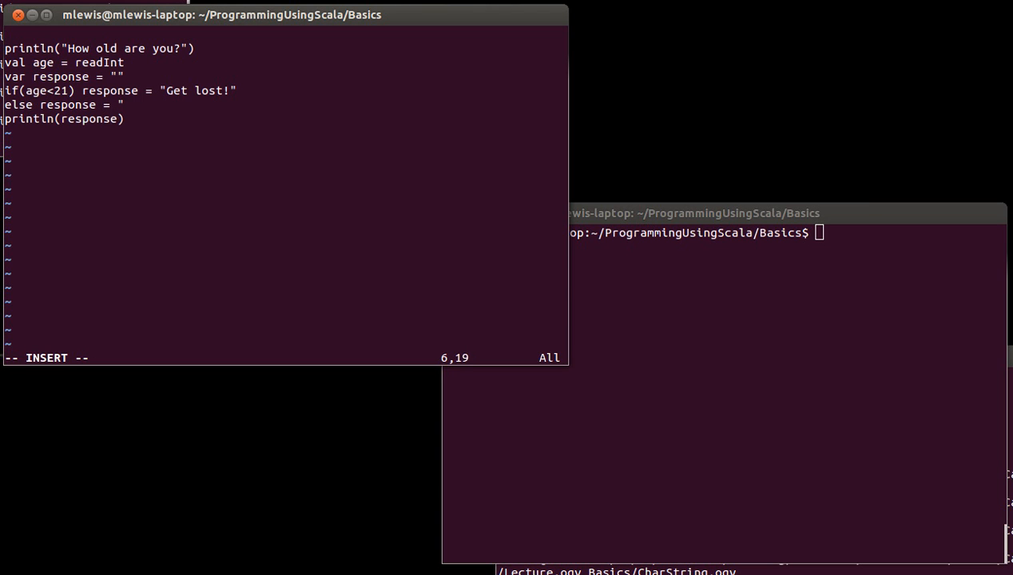
text(Come on in.")
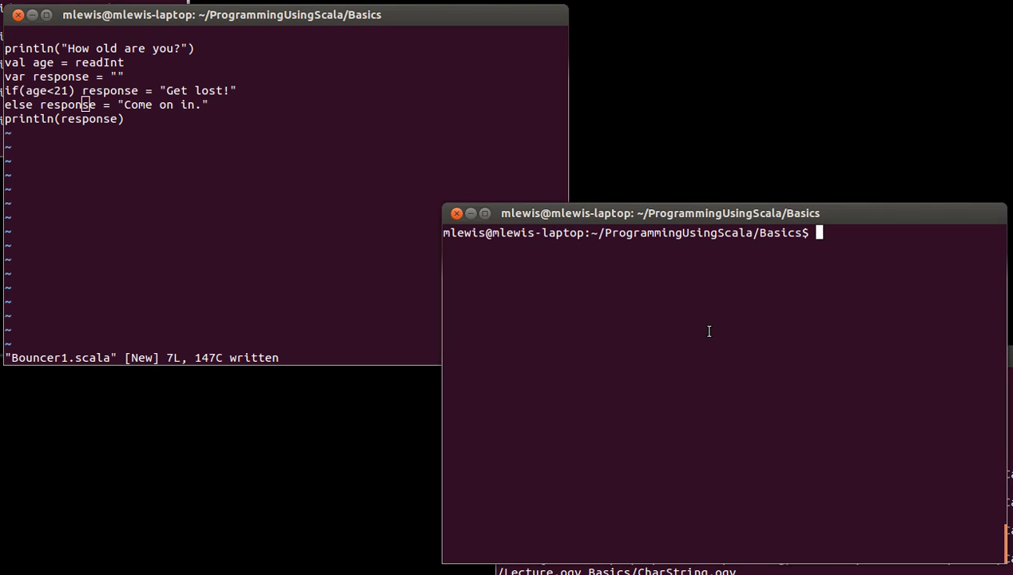
Run scala Bouncer1.scala with age 38 then 12, getting Come on in. and Get lost!
text(scala B)
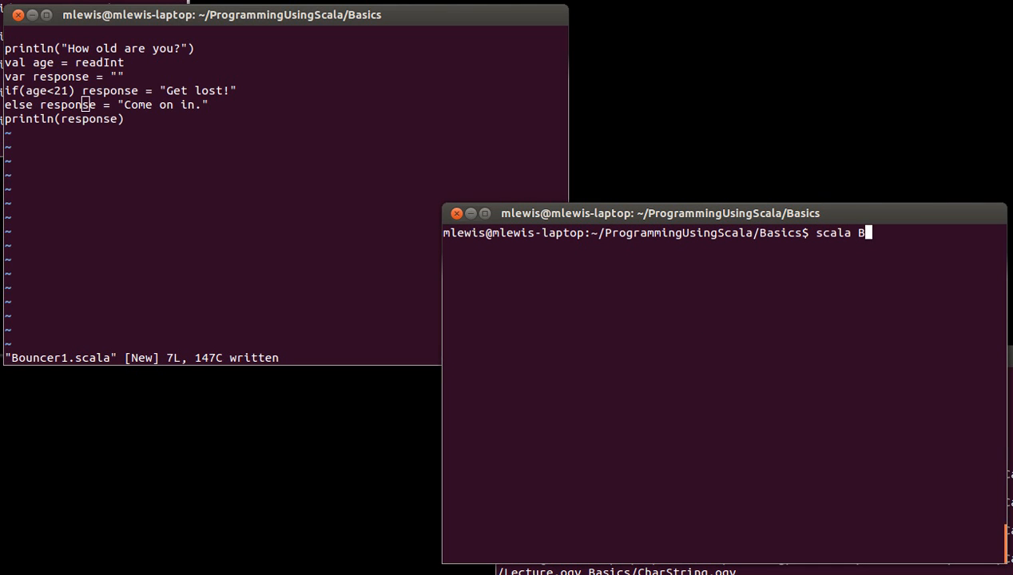
text(ouncer1.scala)
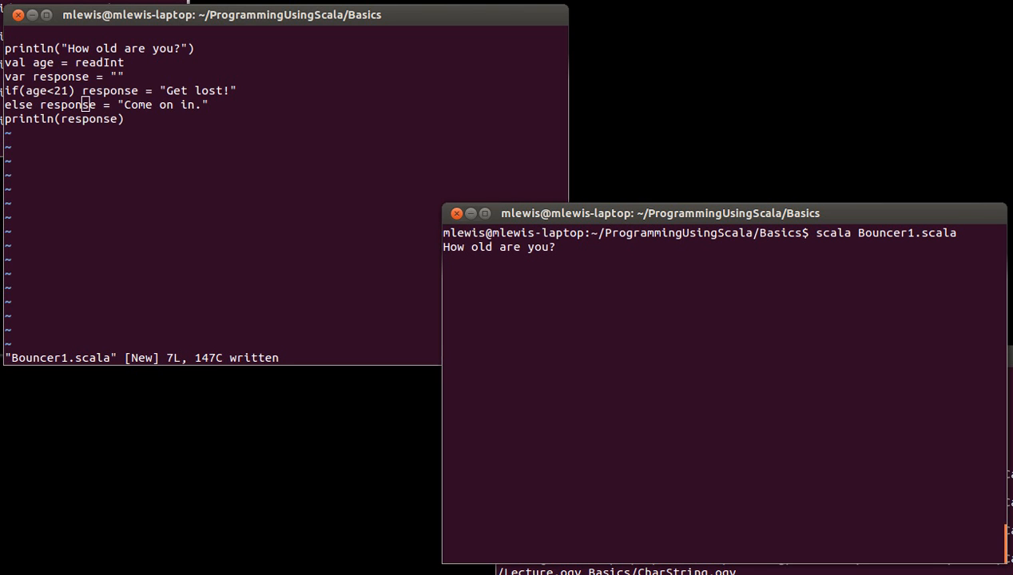
text(38)
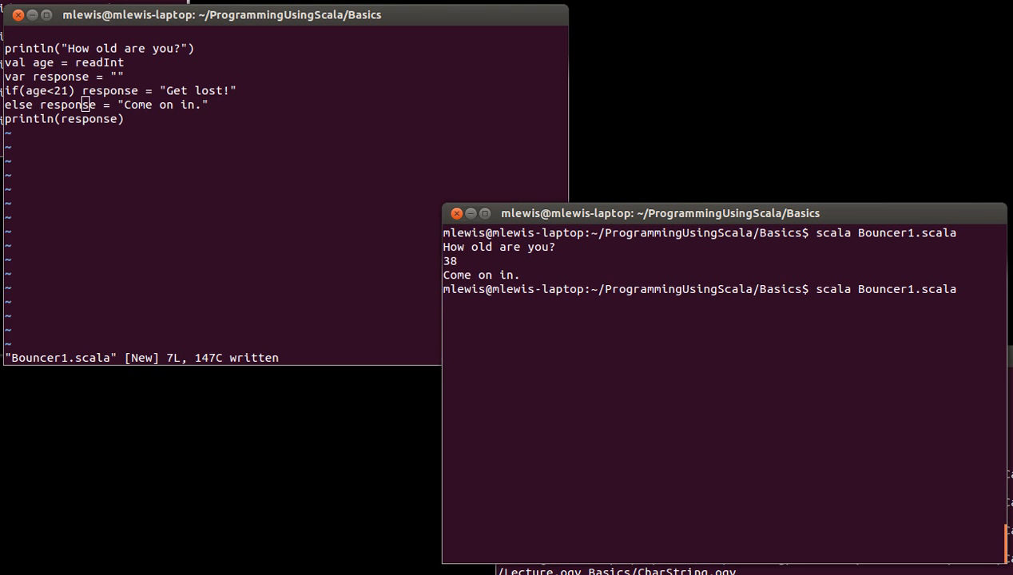
text(12)
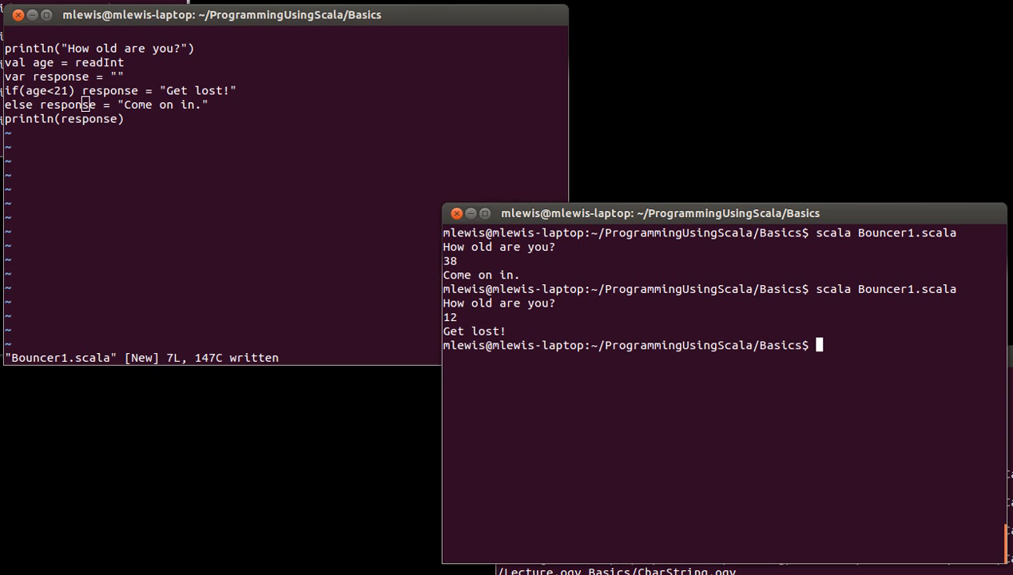
click(279, 208)
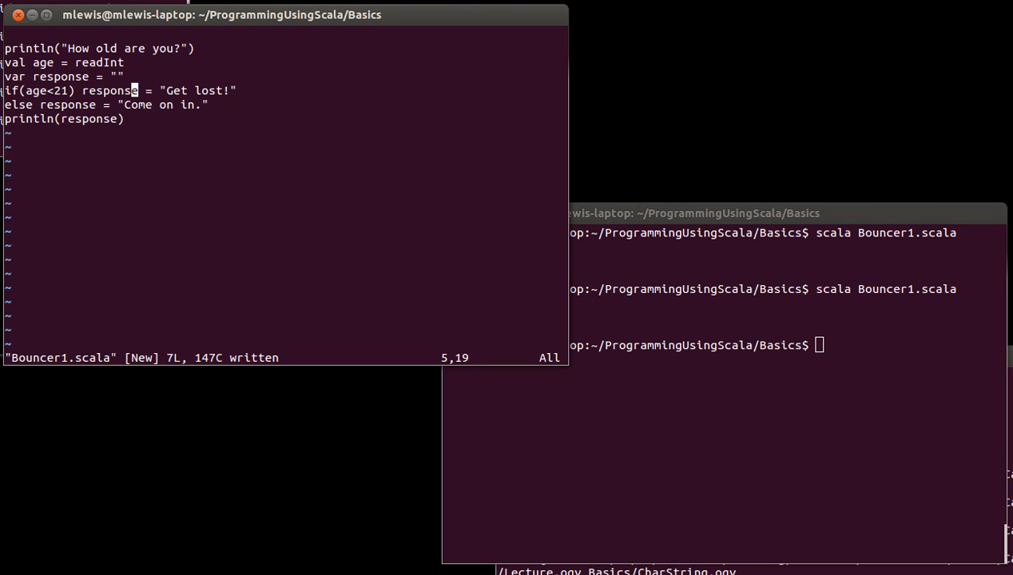
Split the if line and add println("Old enough.") under the Get lost! assignment.
key(i)
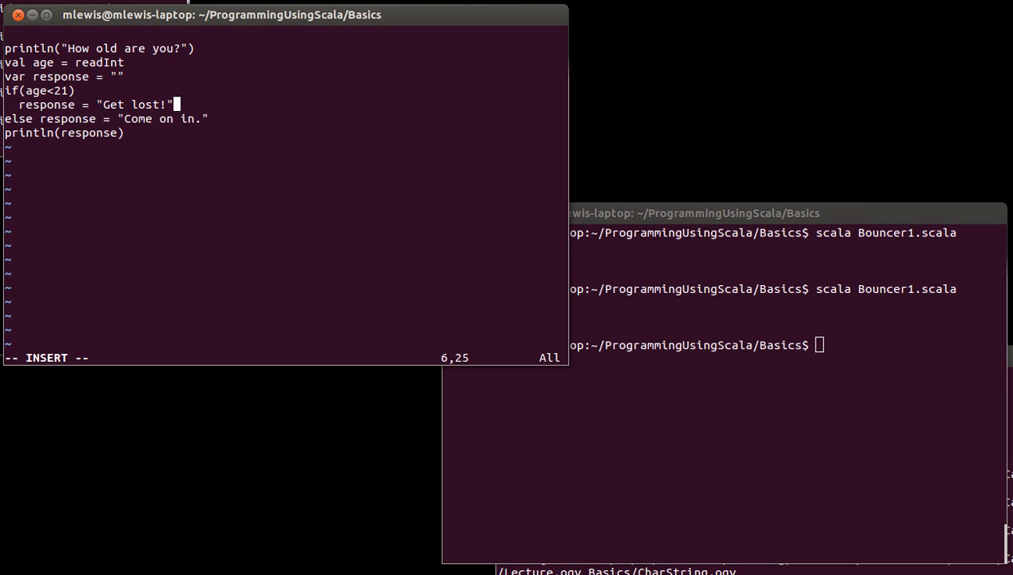
text(println)
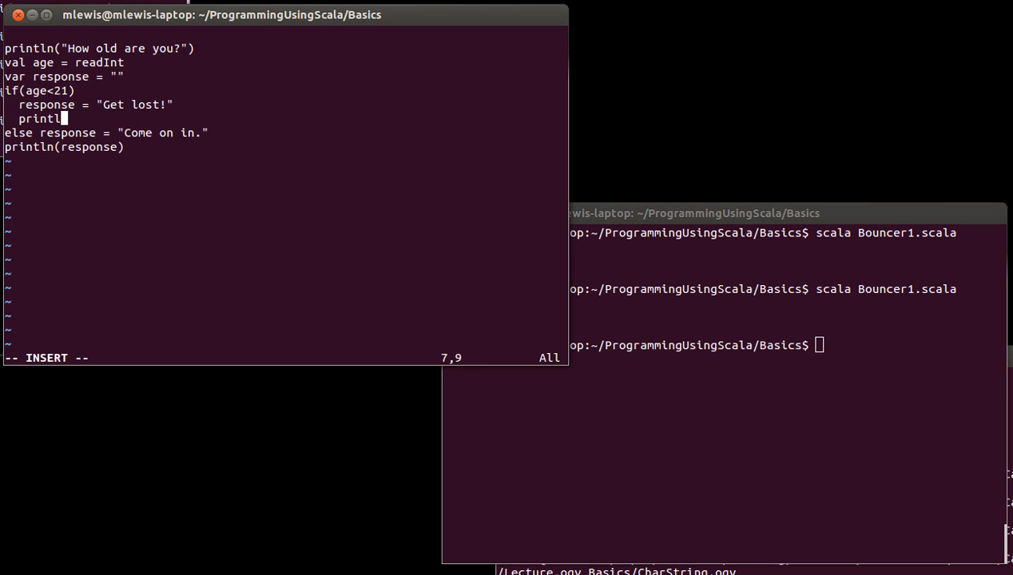
text(()
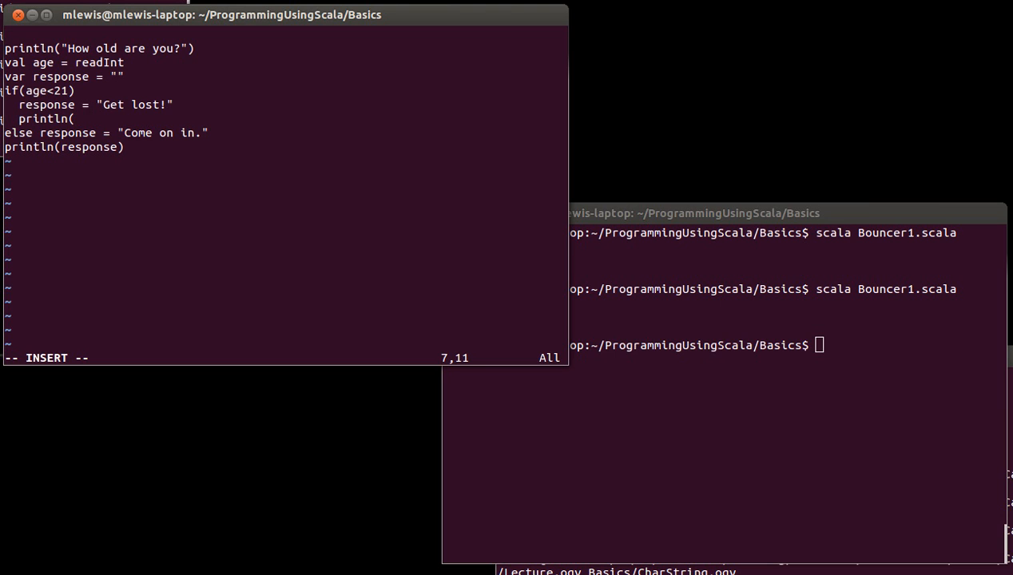
text(")
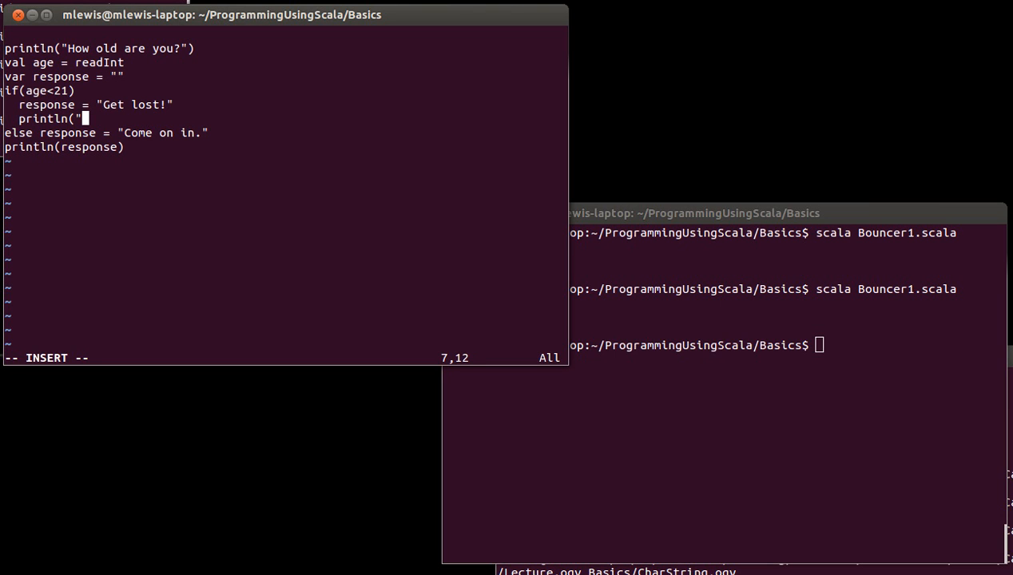
text(Old enou)
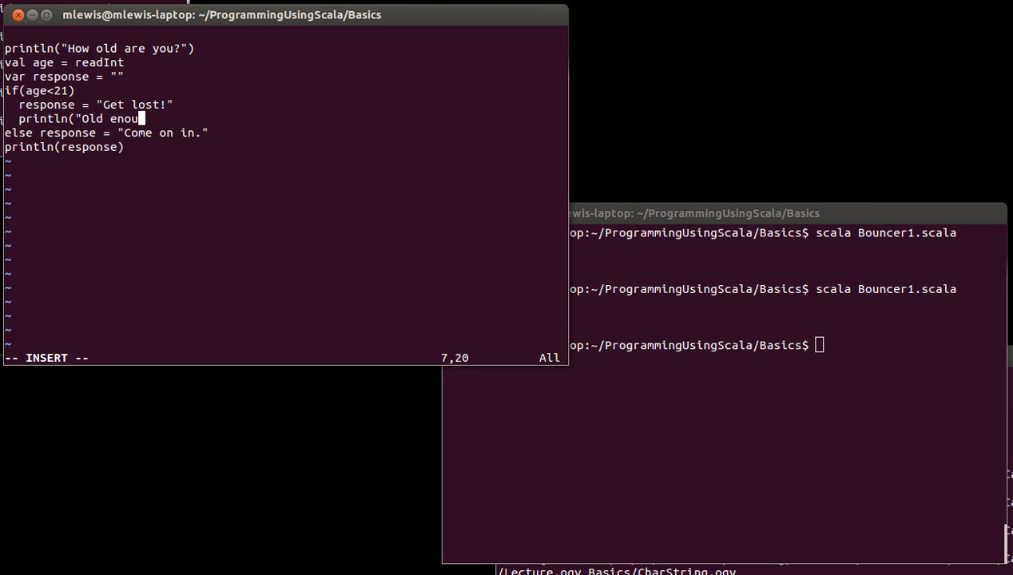
text(gh.")
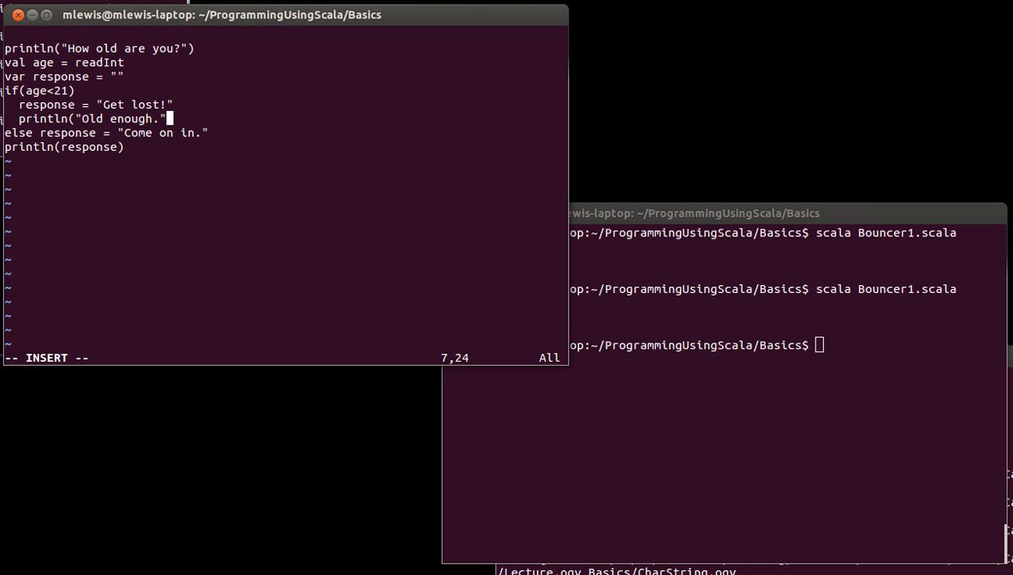
key(Escape)
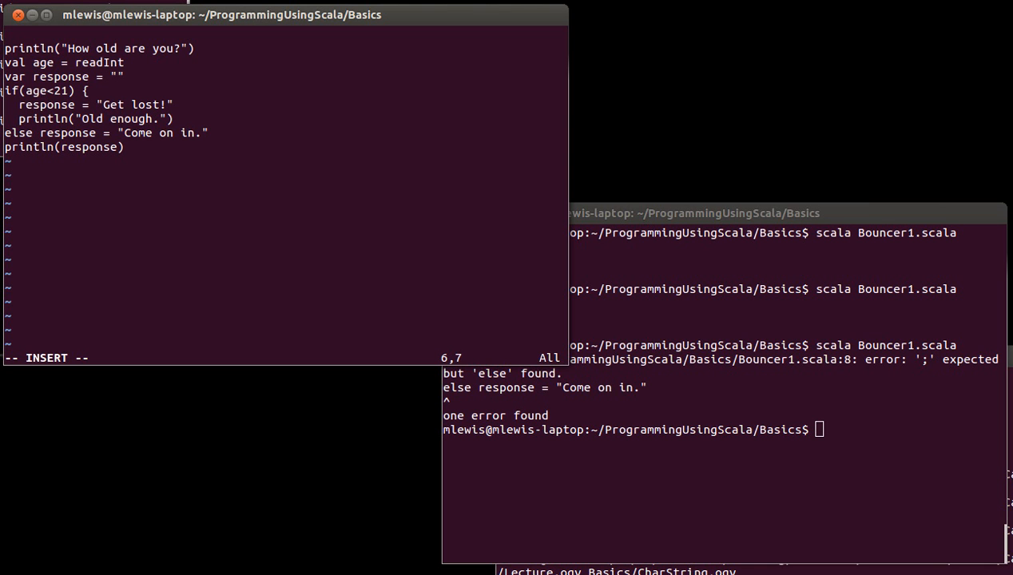
Add a closing brace before else and start launching the Scala interpreter.
key(Down)
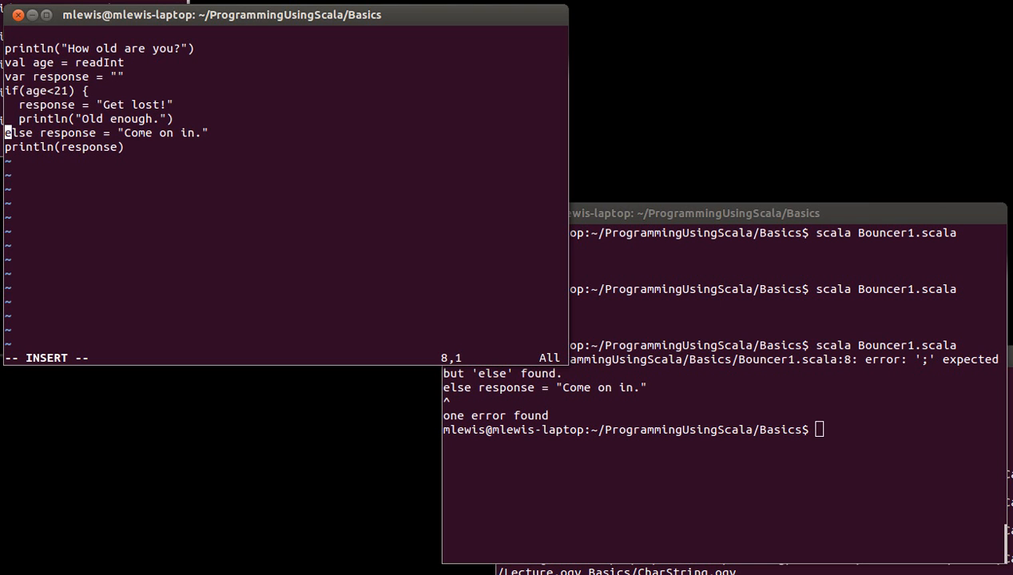
text(})
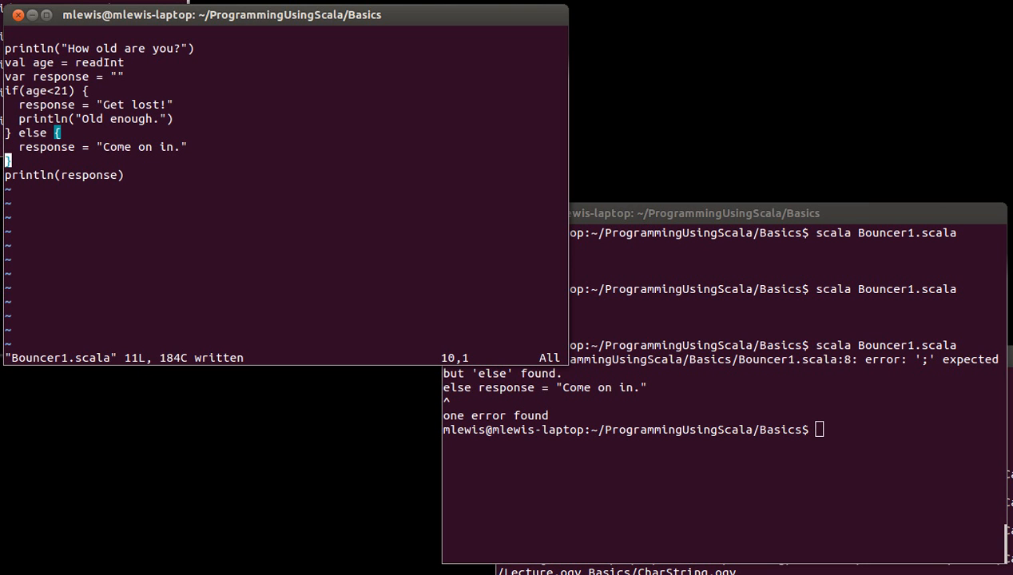
mouse_move(98, 89)
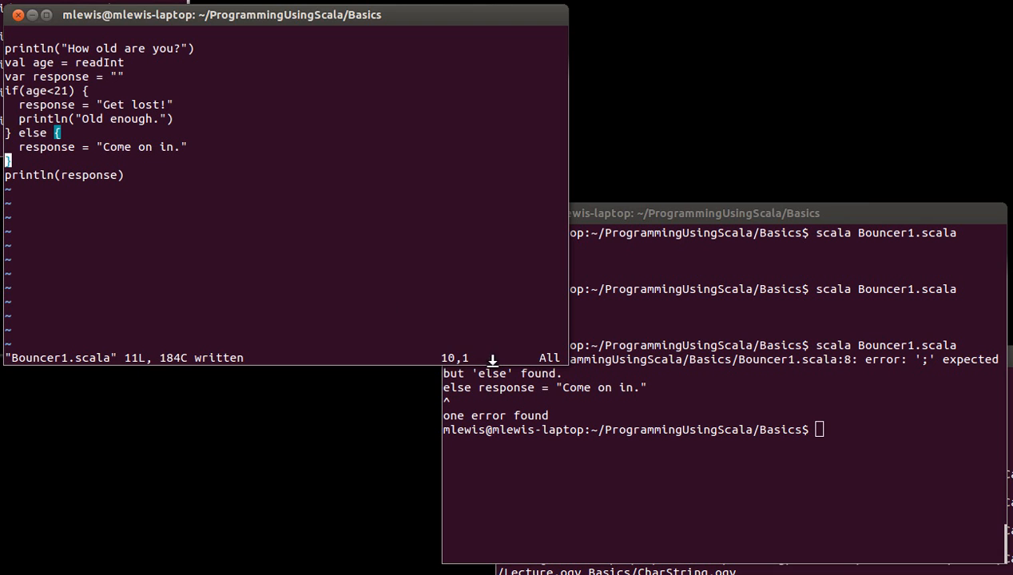
text(scala)
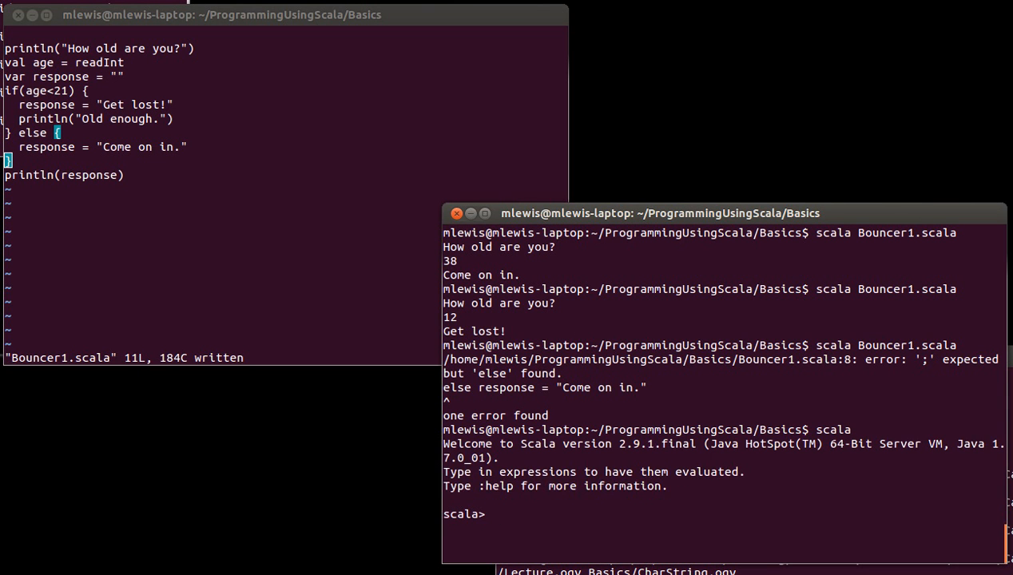
mouse_move(518, 343)
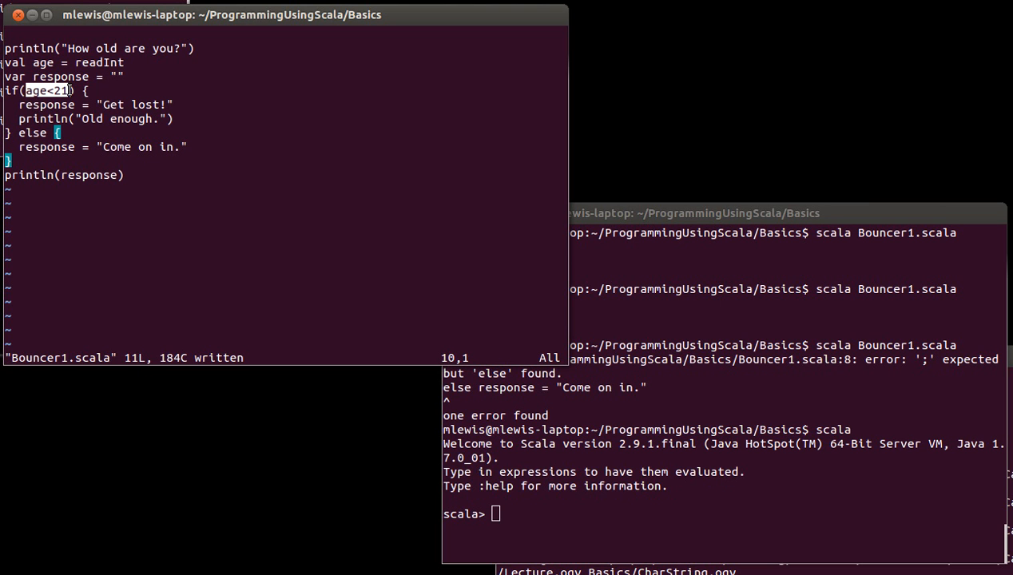
mouse_move(83, 89)
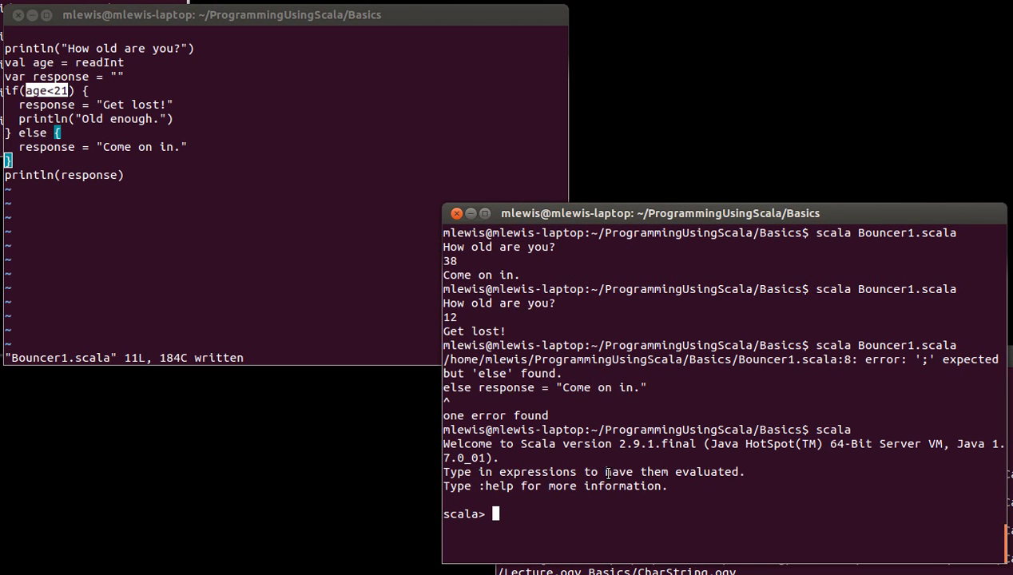
Define val age = 26 in the REPL and evaluate age<21 to false.
text(val age =)
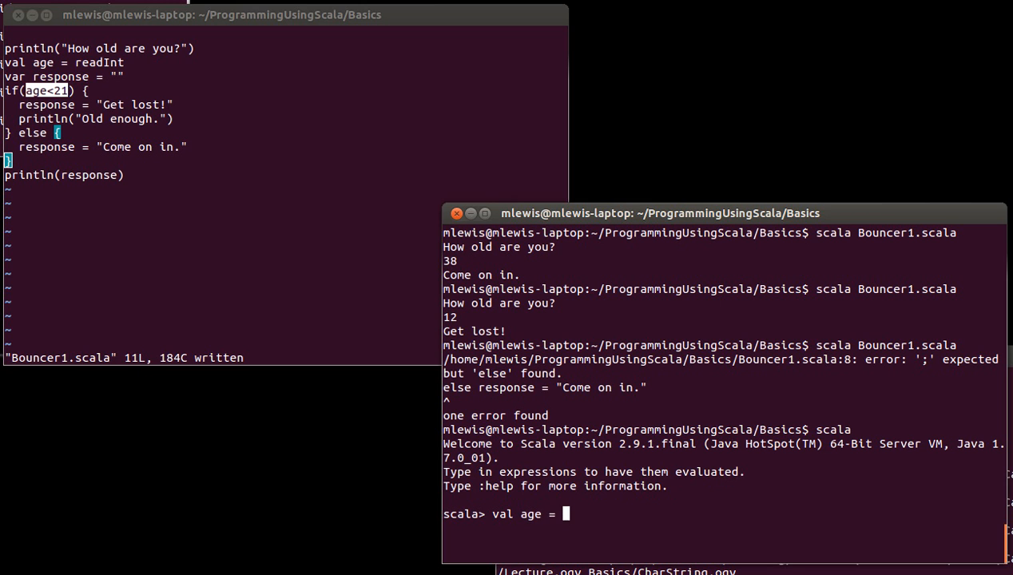
text(26)
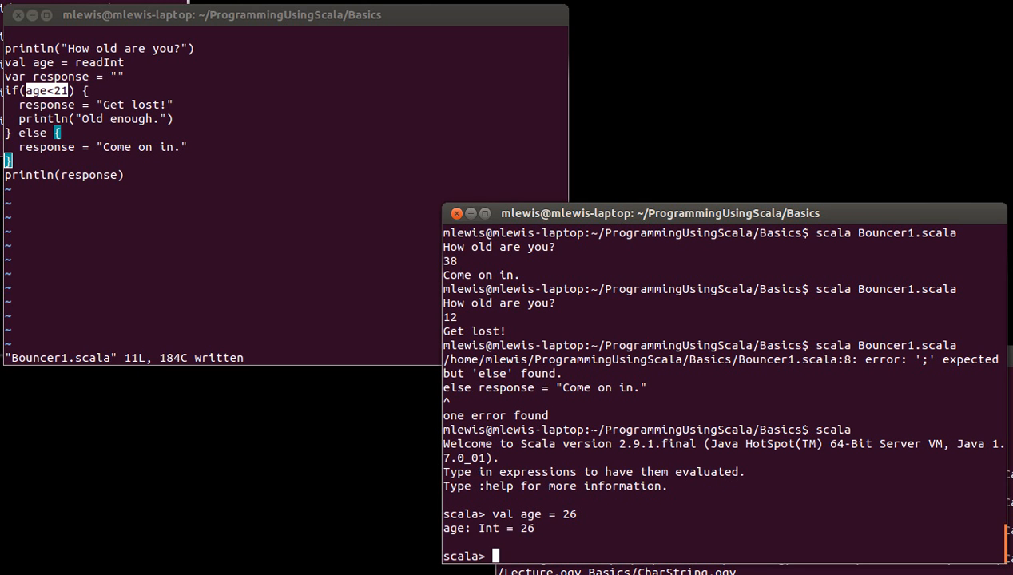
text(age)
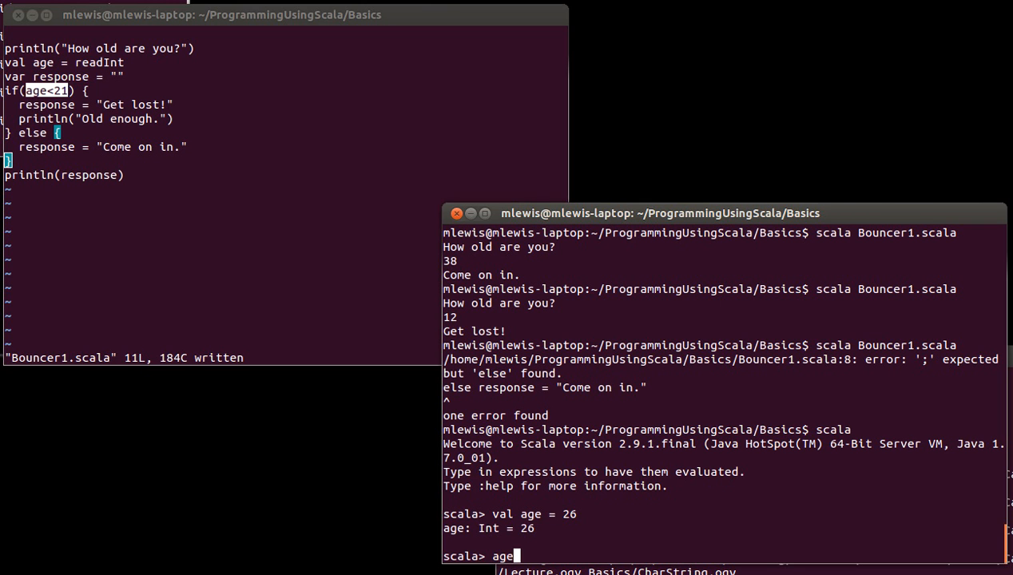
text(<21)
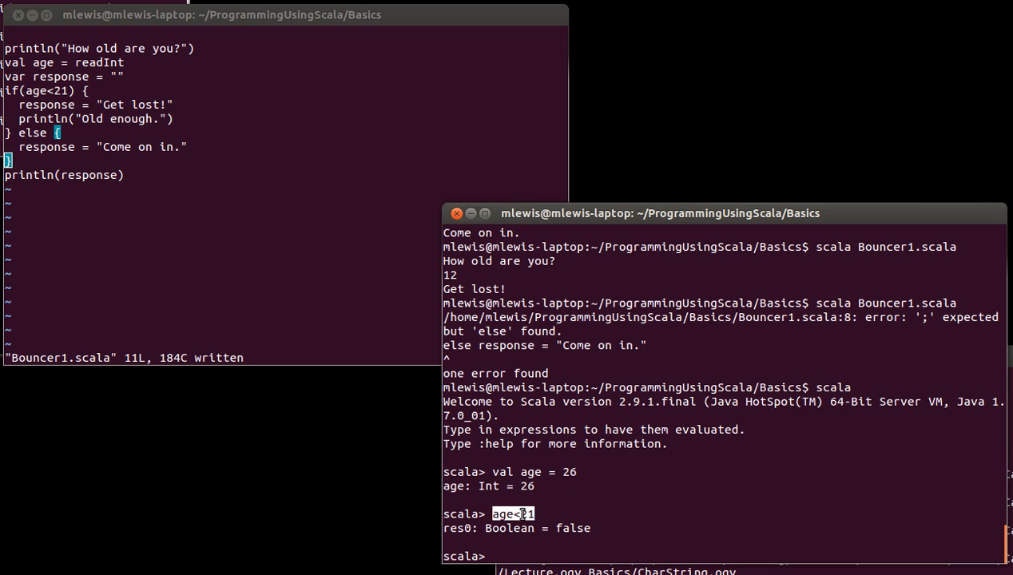
key(Enter)
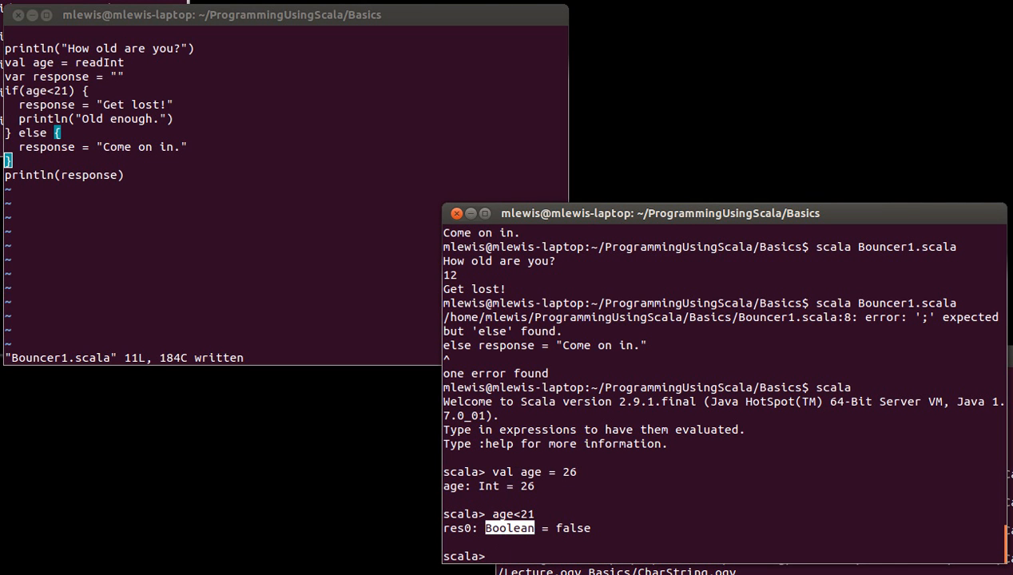
Evaluate block { 5+4 } giving 9, then { 5+4; 9-3 } giving 6.
text({)
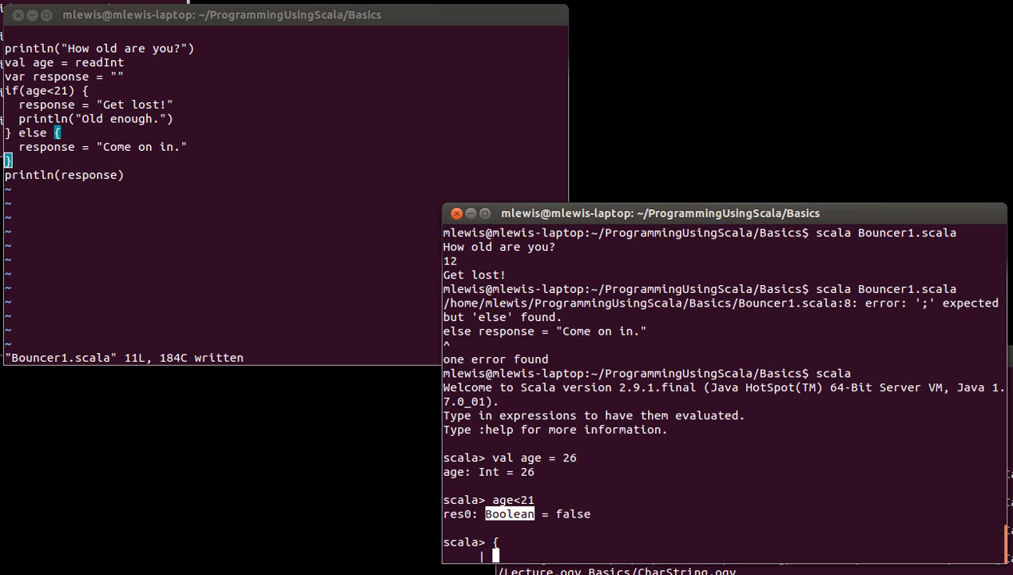
text(5+4)
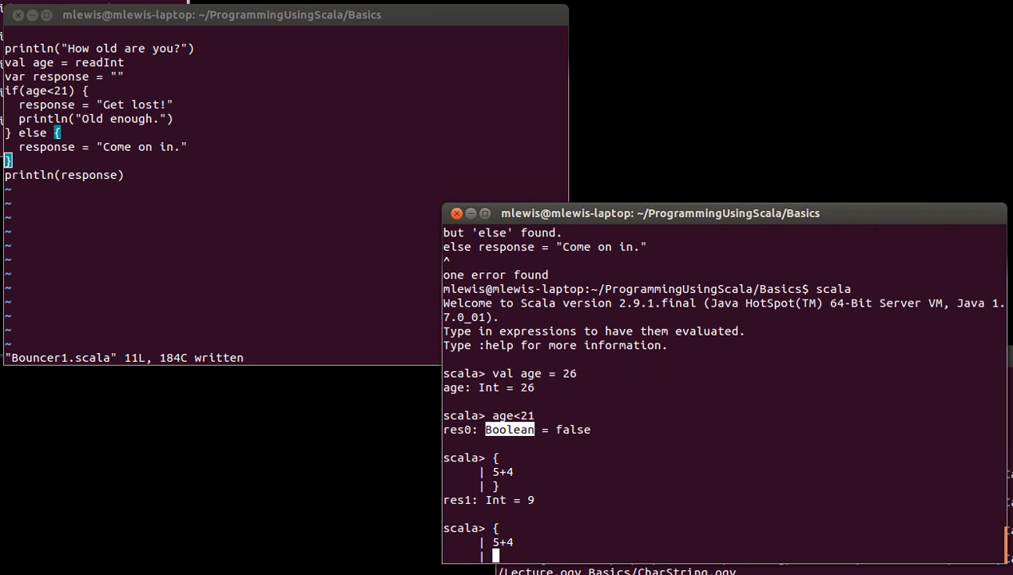
text(9-3)
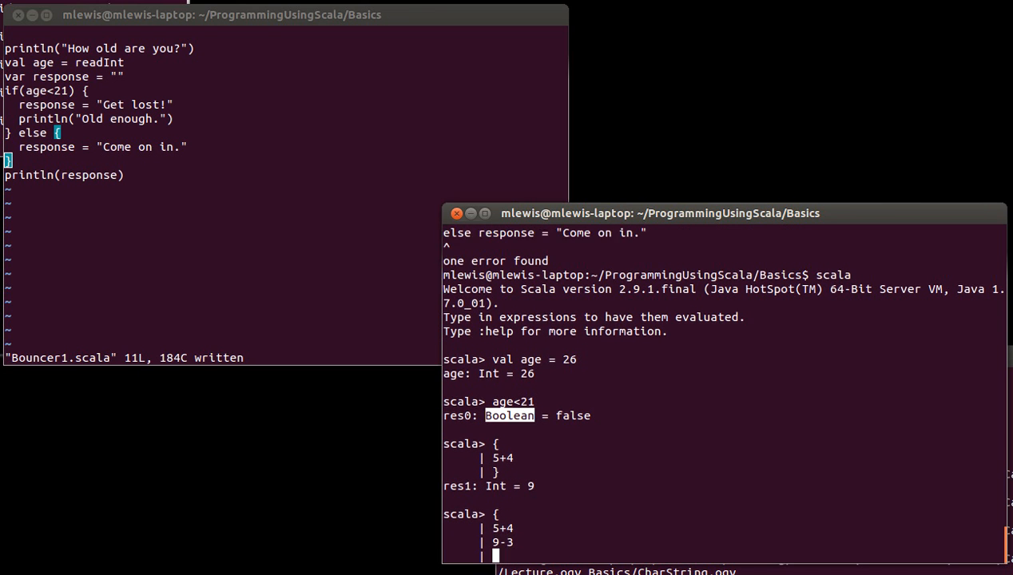
text(})
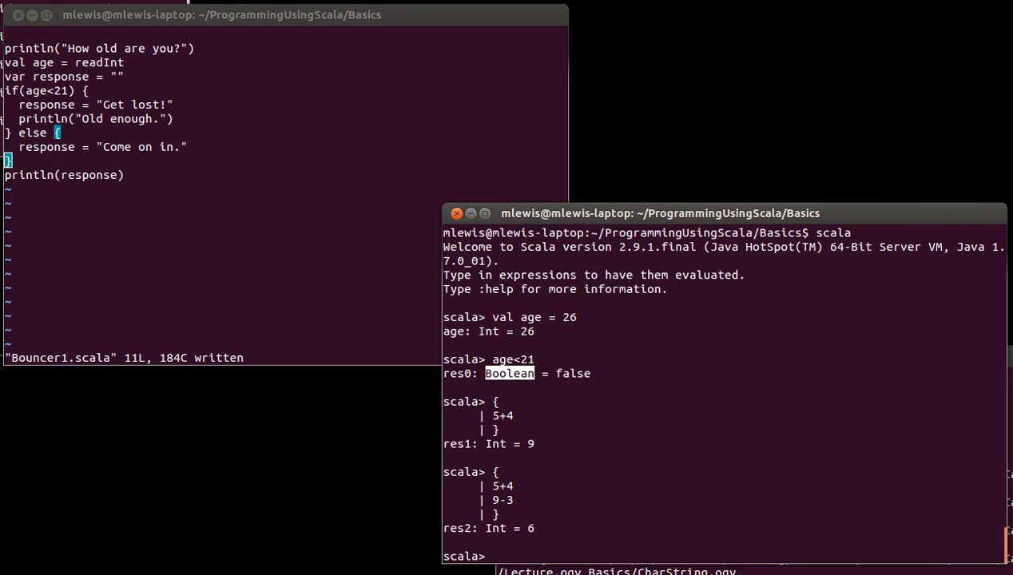
Evaluate a block that prints "In the block" and returns age-15, i.e. 11.
text({)
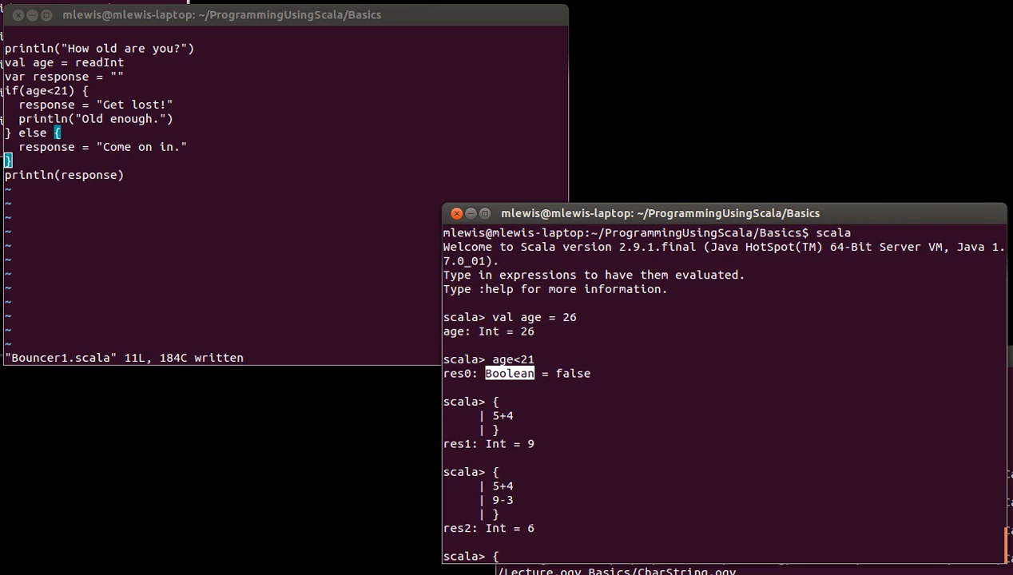
text(println("In the)
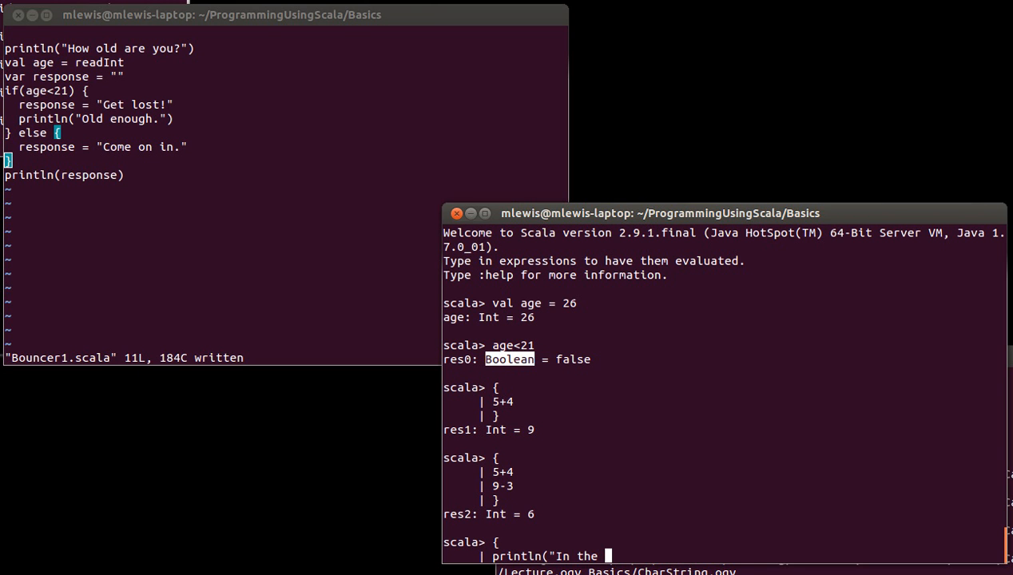
text(block")
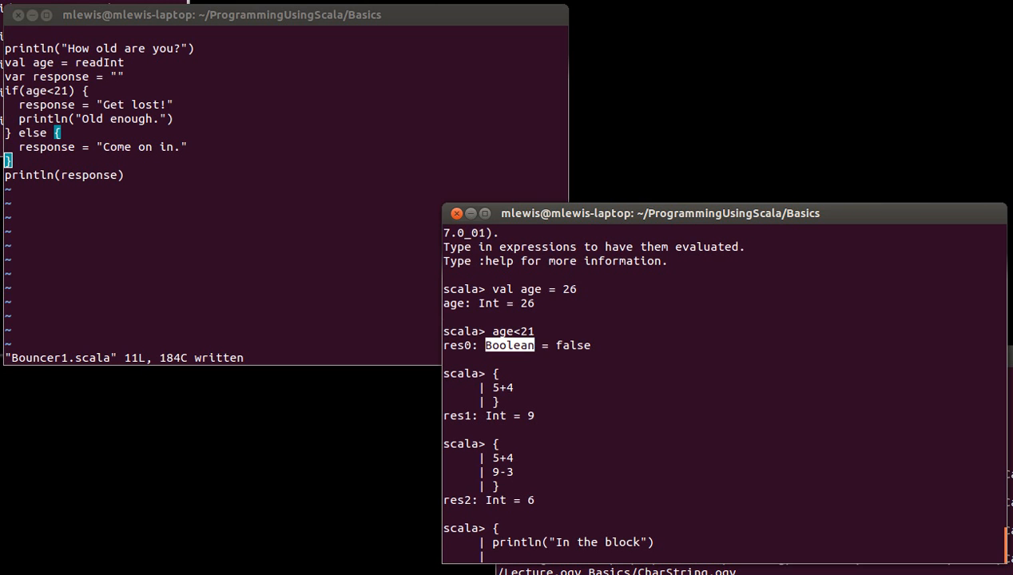
text(age-)
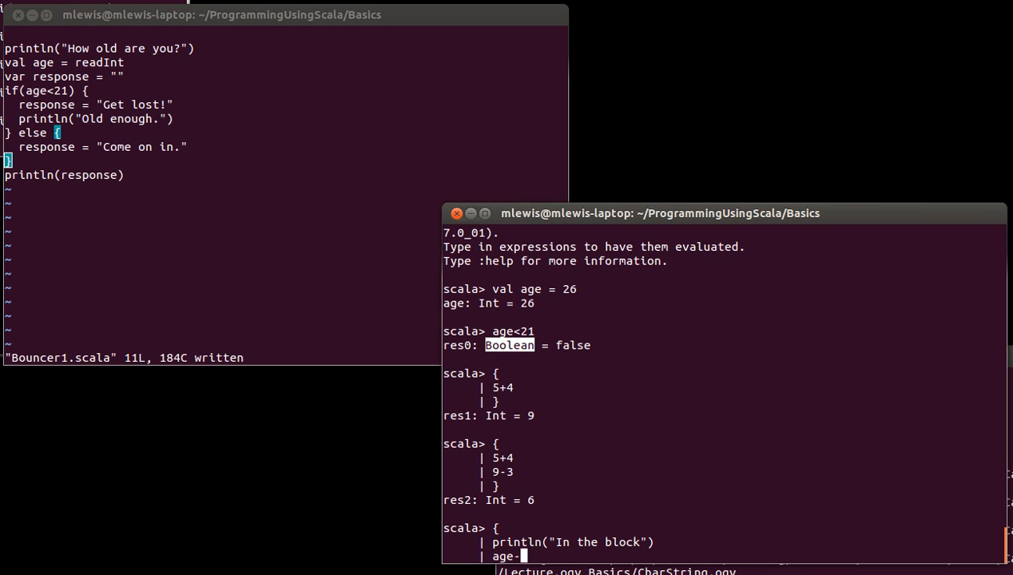
text(15)
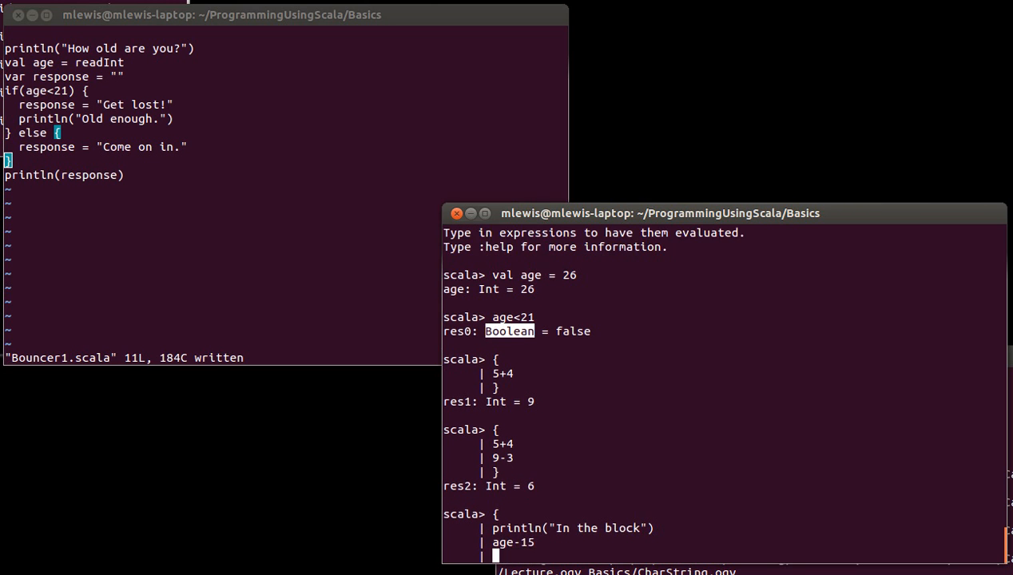
key(Return)
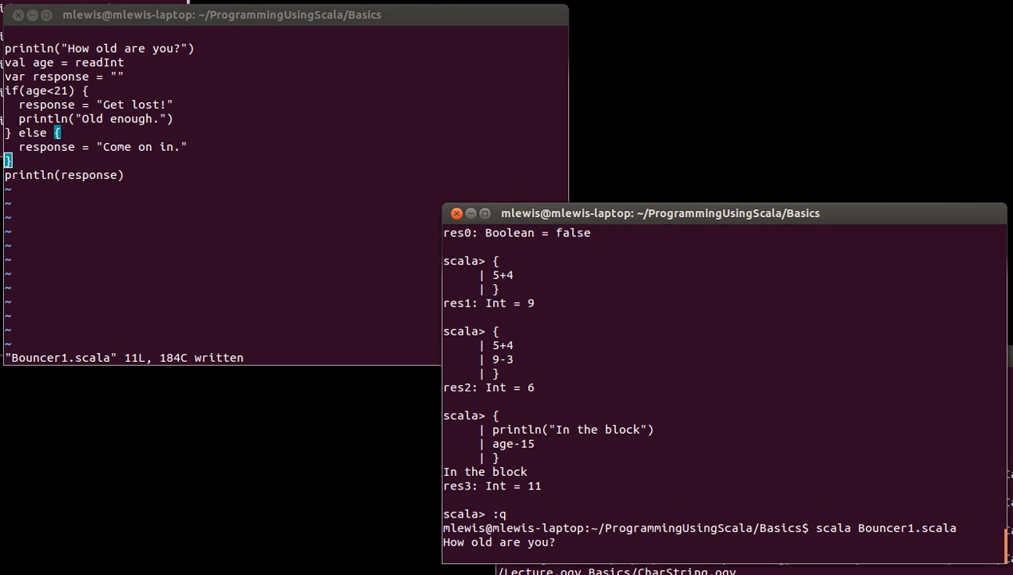
Answer the age prompt with 23 so Bouncer1.scala replies Come on in.
text(23)
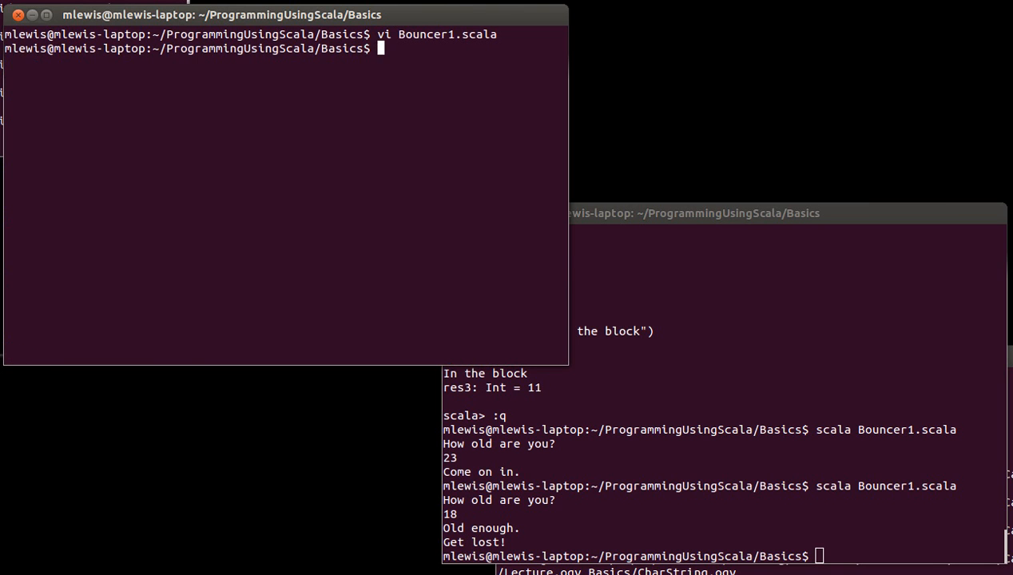
Copy Bouncer1.scala to Bouncer2.scala and load the copy in vim.
text(cp)
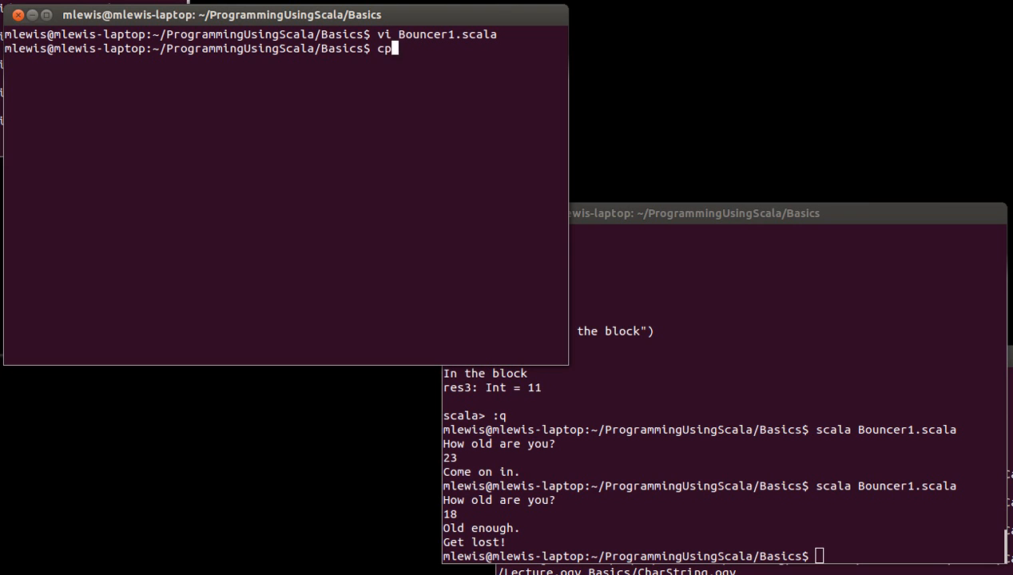
text(Bouncer1.scala)
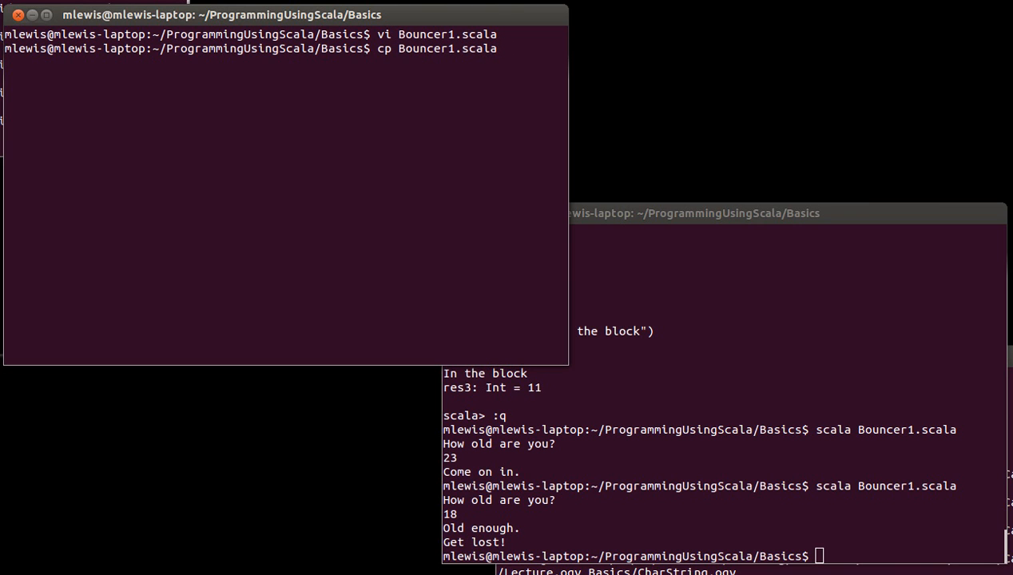
text(Bouncer1.scala)
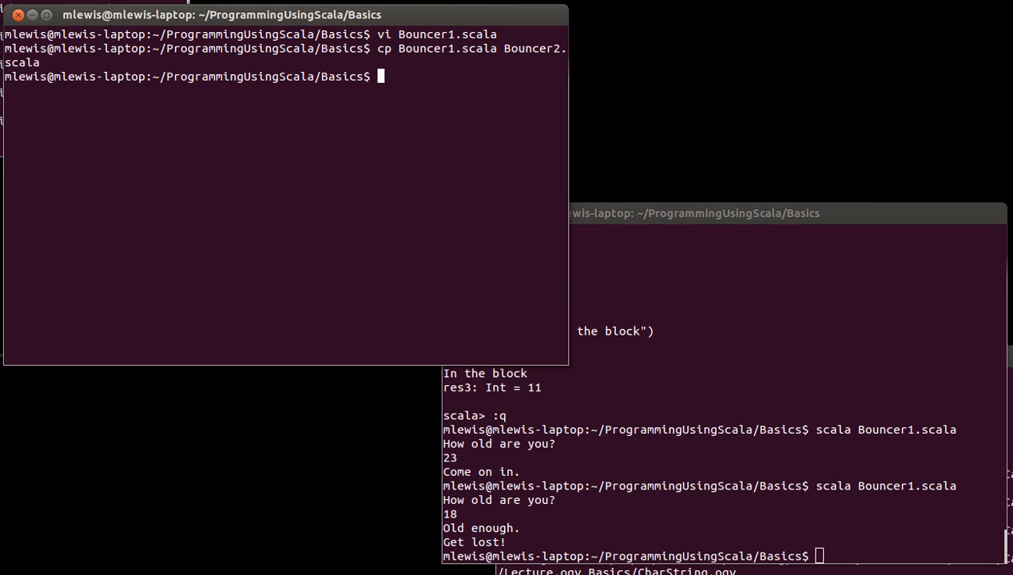
text(vi Bouncer)
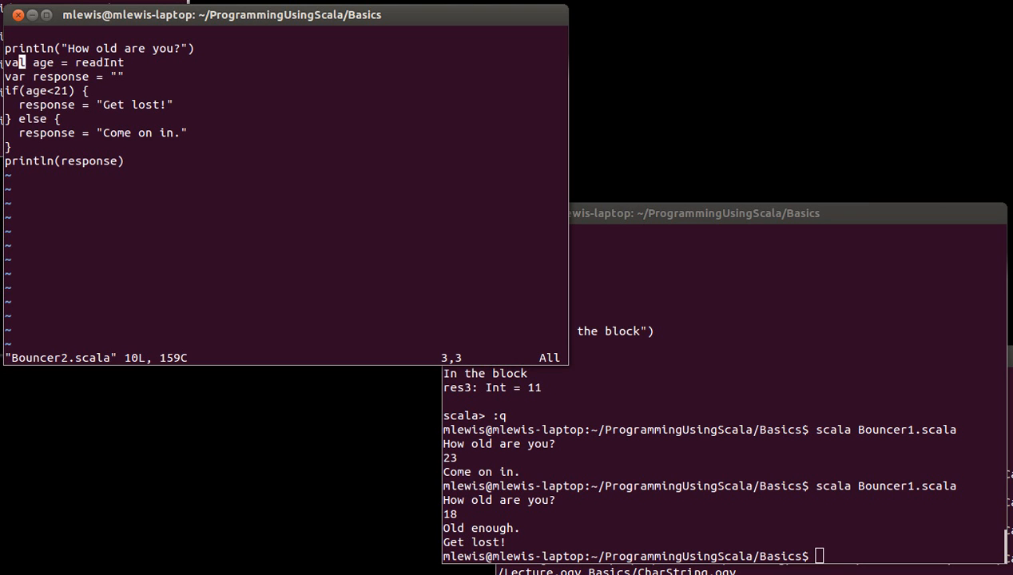
Move to the response declaration to rewrite it as val response = if(age<21).
key(Down)
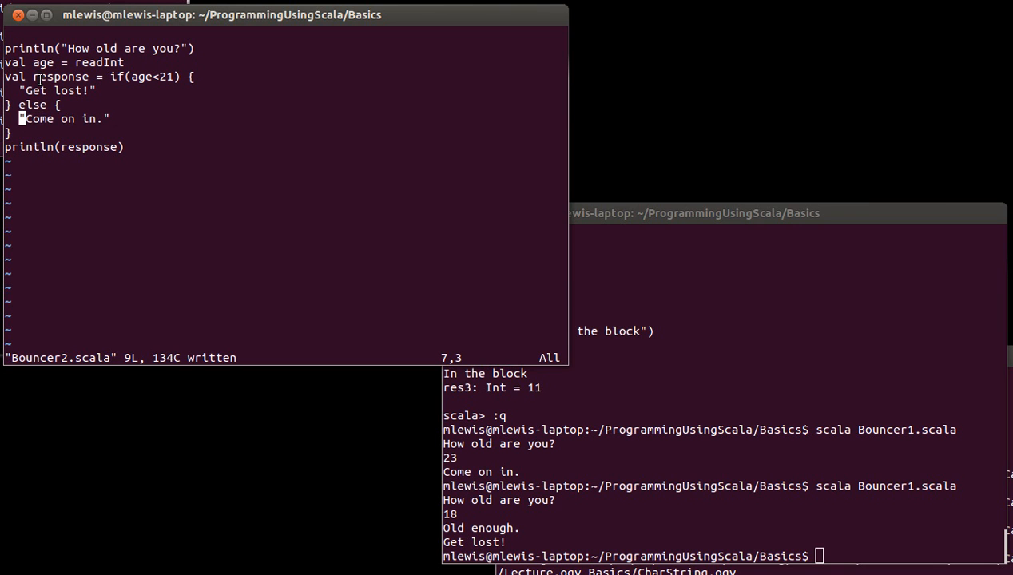
Select the response line to join its if/else onto one line without braces.
double_click(59, 77)
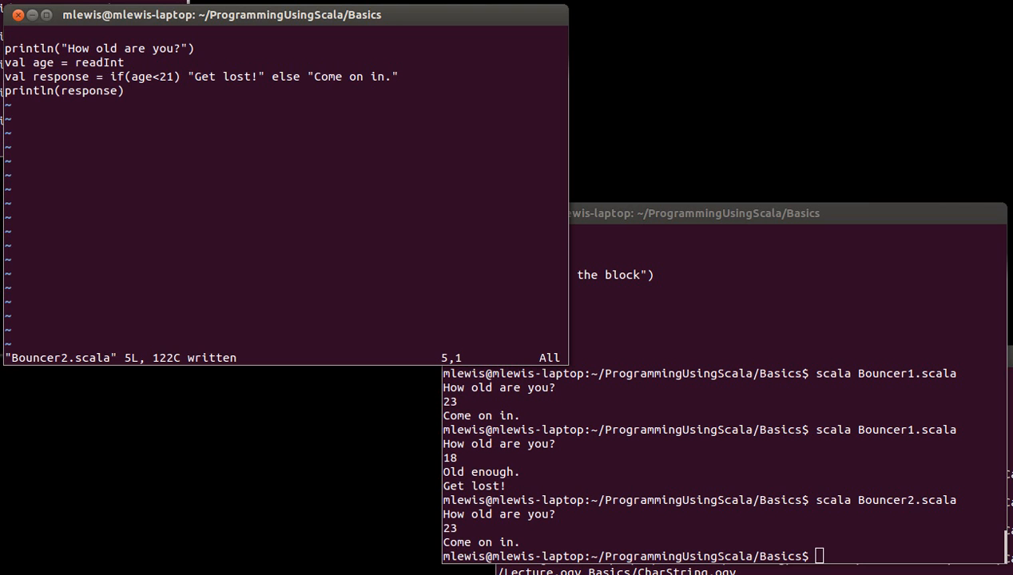
mouse_move(198, 75)
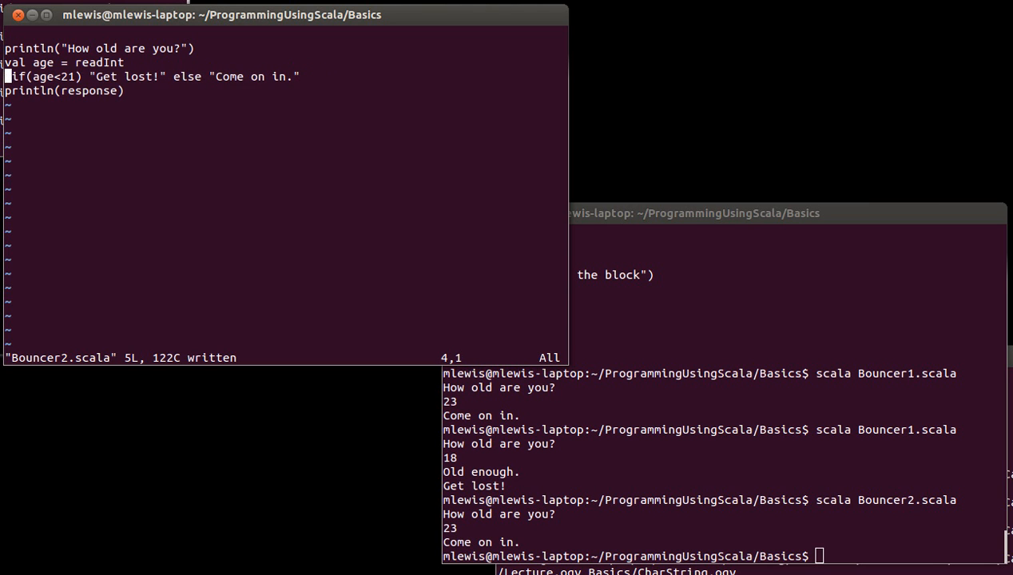
Insert print before the if expression so Bouncer2.scala prints the result directly.
key(i)
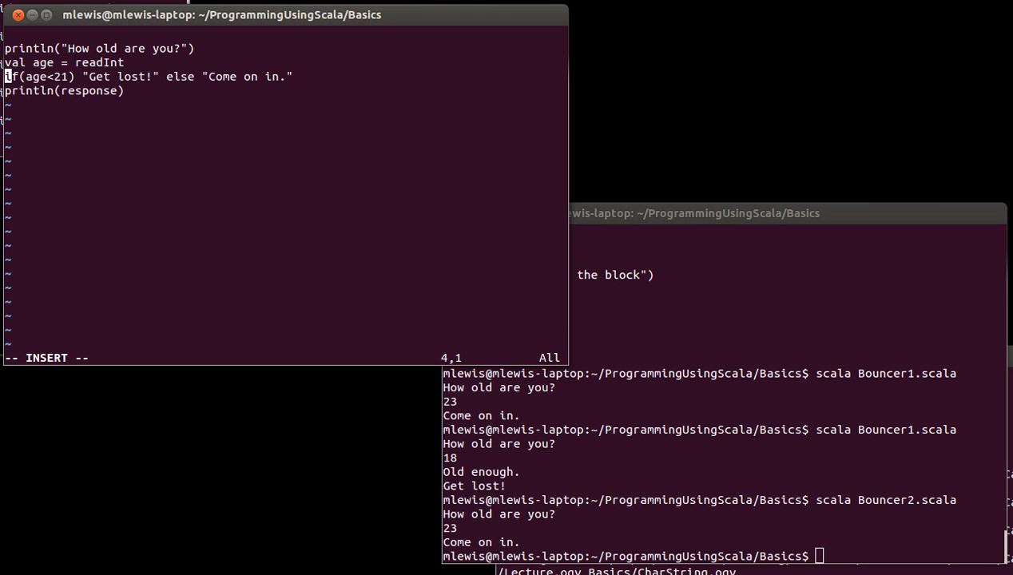
text(println()
click(724, 556)
text(scala Bouncer2.scala)
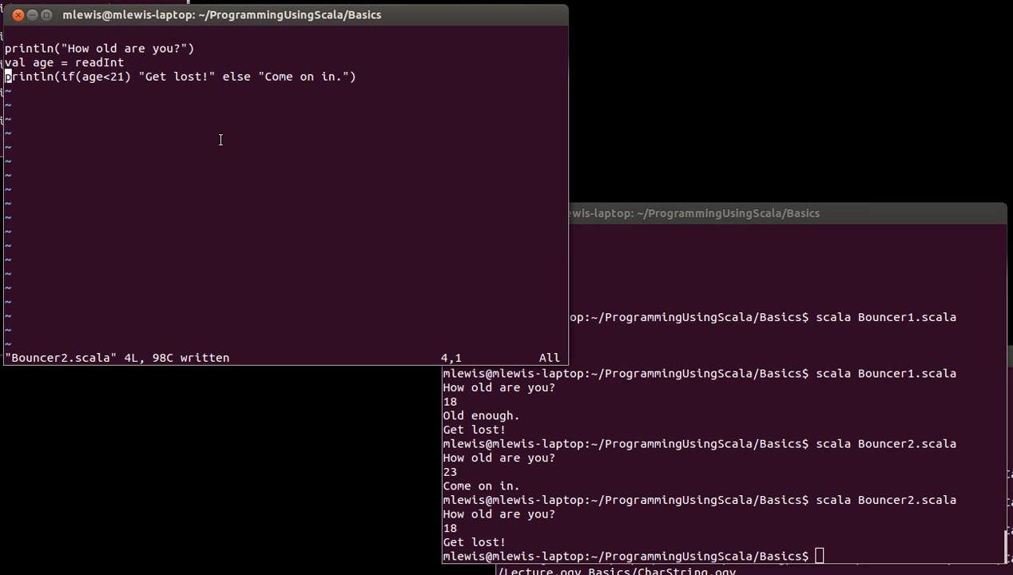
mouse_move(79, 80)
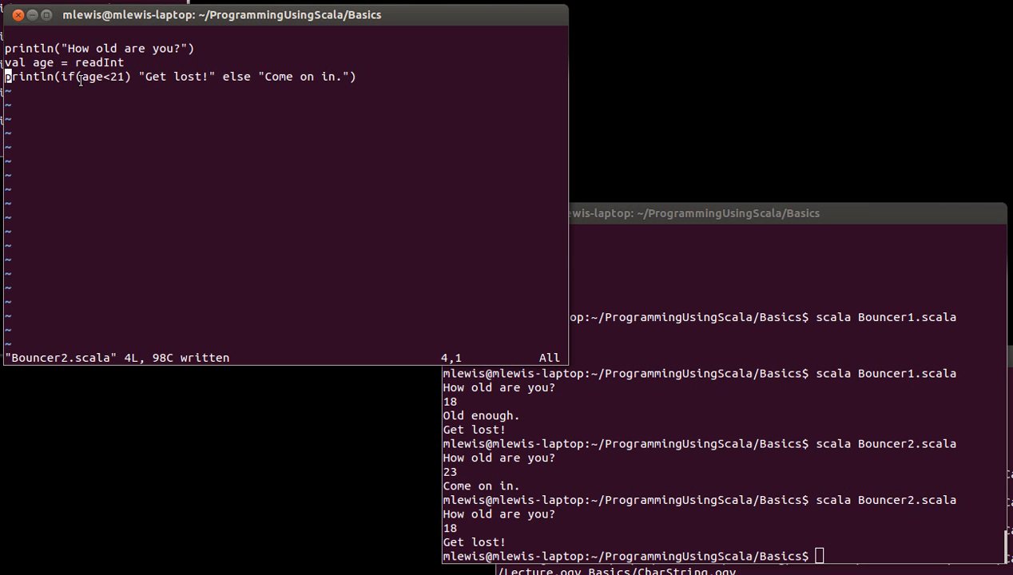